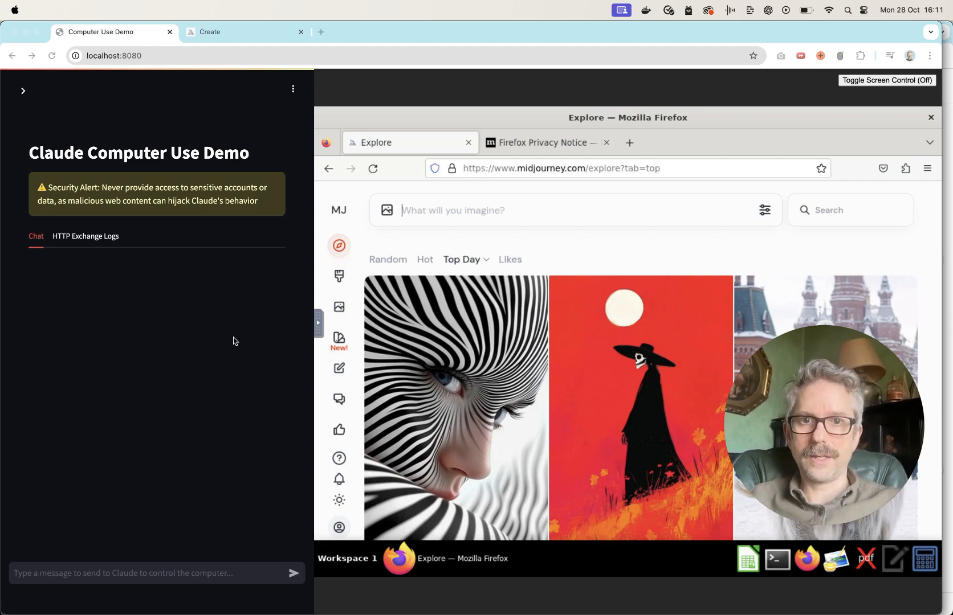
mouse_move(290, 293)
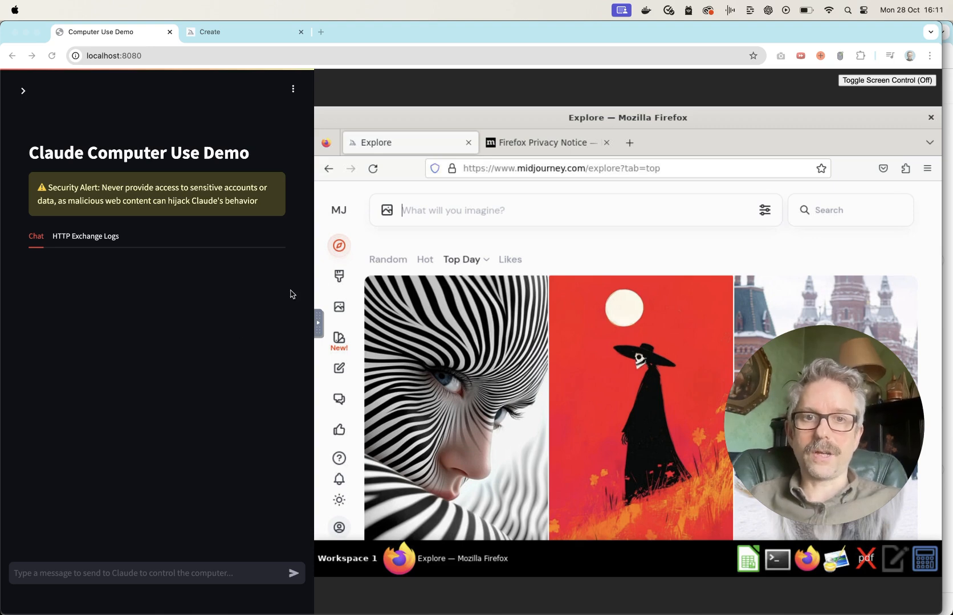
mouse_move(558, 233)
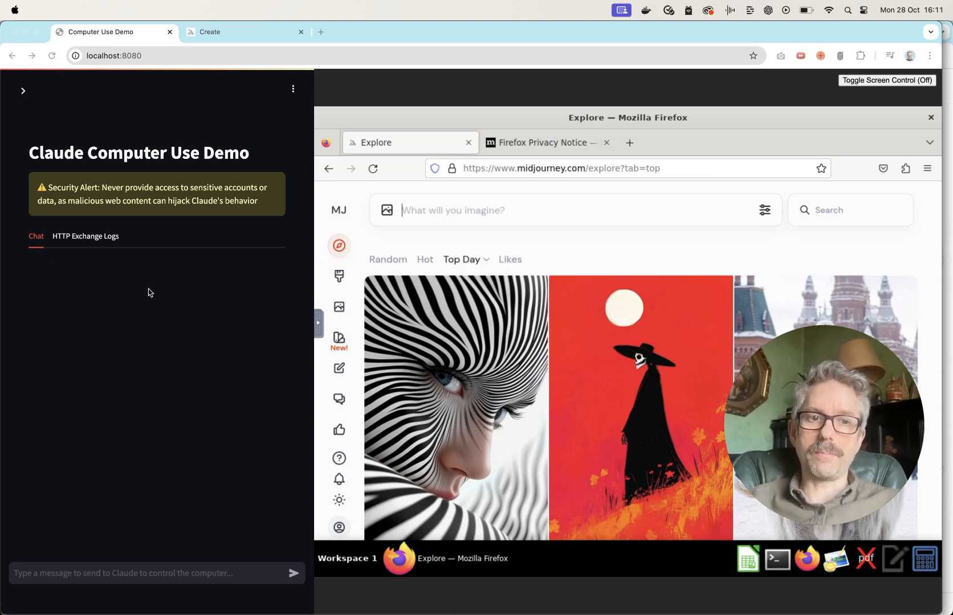
Step: Type a chat request to generate an image of a flower-holding elephant cycling in Paris, watched by a monkey
text(please generate an image using the website open on the screen. the image should be a photograph of an elephant and a monkey. the elephant should be riding a bicycle and should be holding a bouquet of flowers with its trunk. the monkey should be standing nearby, watching. they should be in paris.)
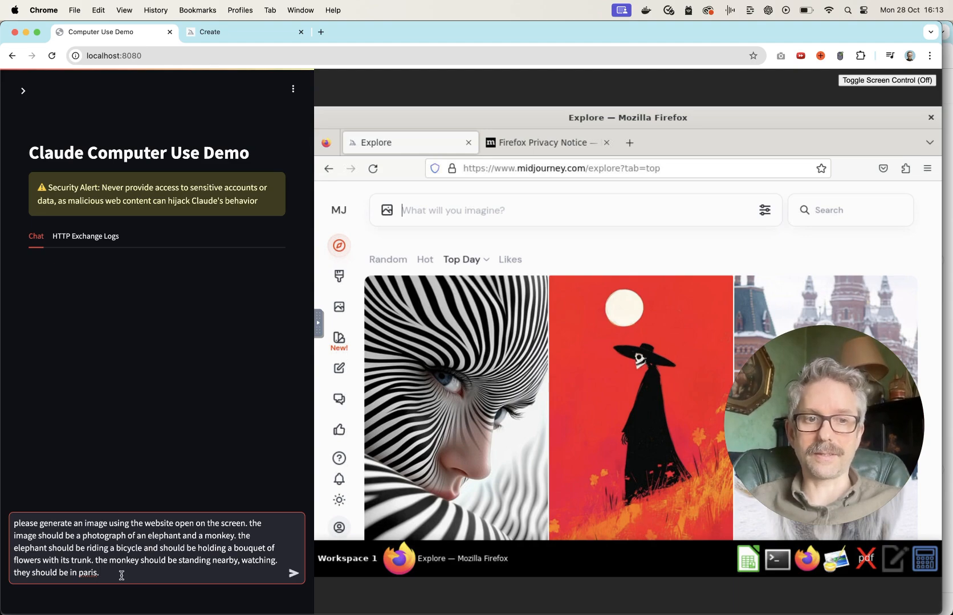
Step: Send the request so the agent submits a whimsical photorealistic elephant-in-Paris prompt to Midjourney
click(293, 572)
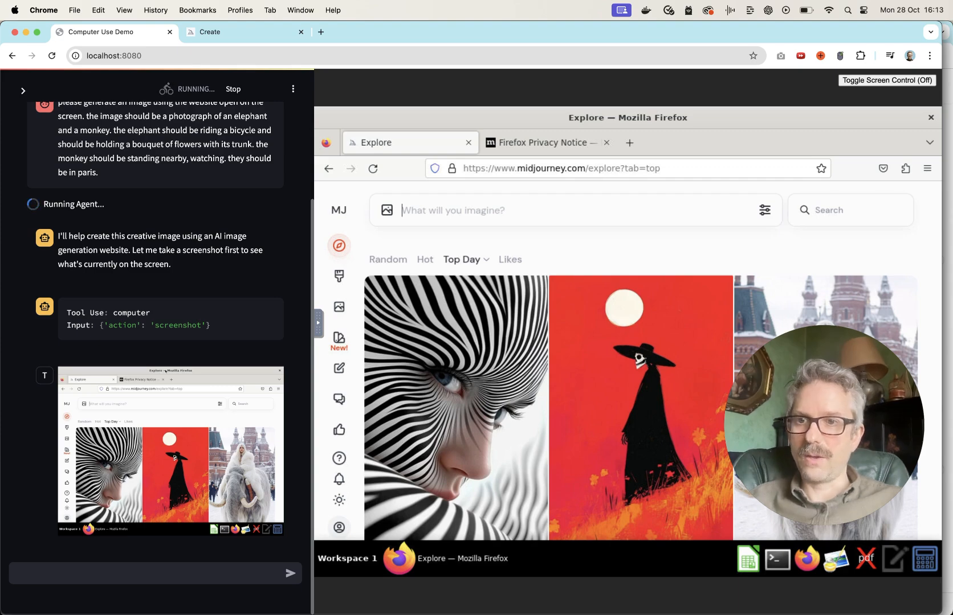
scroll(down, 3)
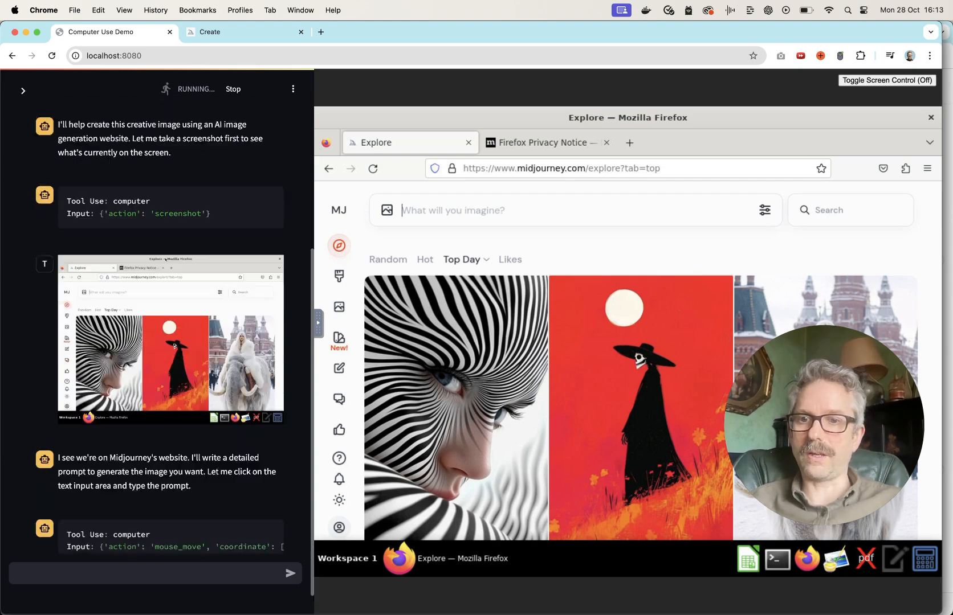
scroll(down, 3)
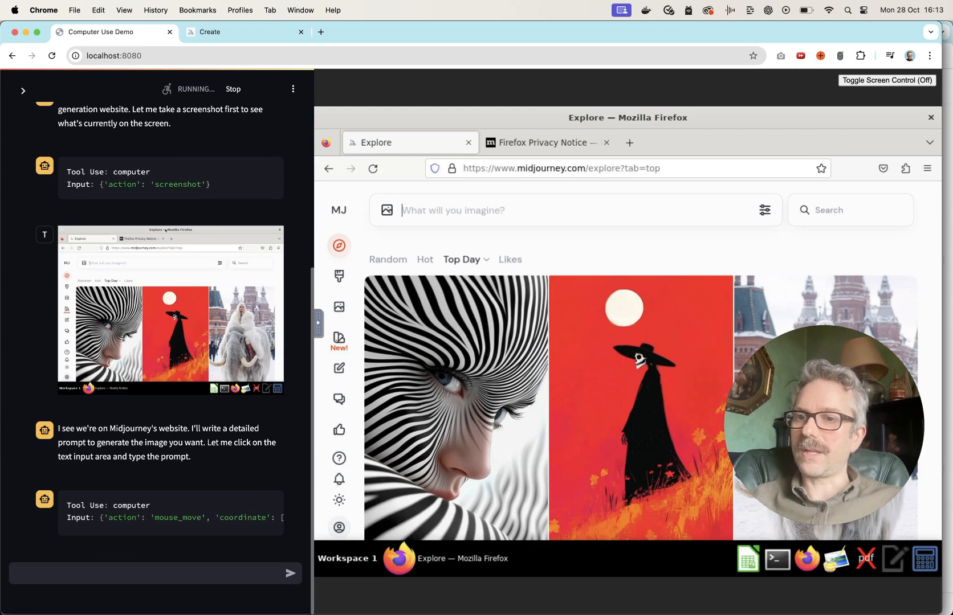
scroll(down, 3)
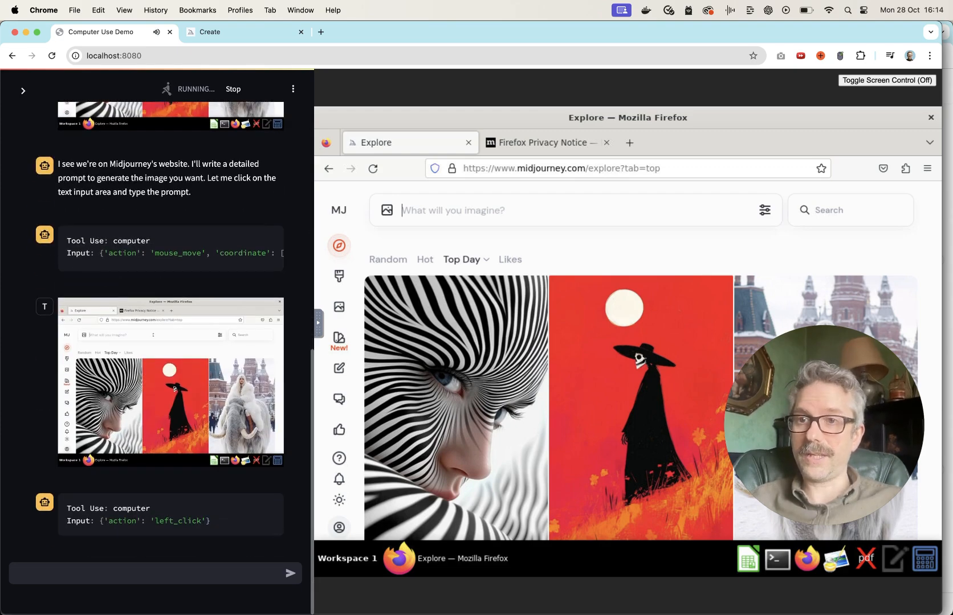
text(a whimsical photorealistic image of an elephant riding a bicycle in Paris, holding a colorful bouquet of flowers in its trunk, while a curious monkey stands nearby watching,)
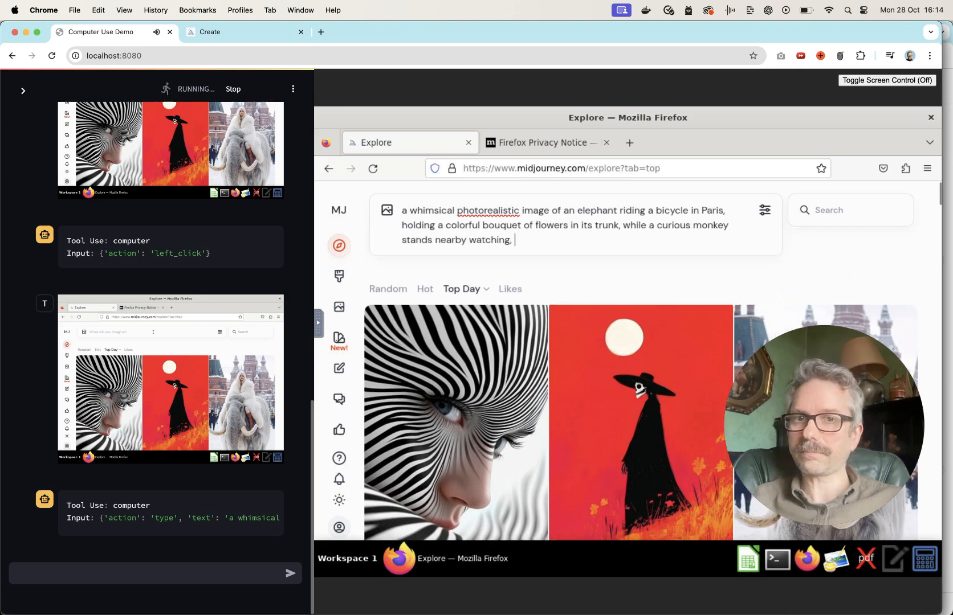
key(Return)
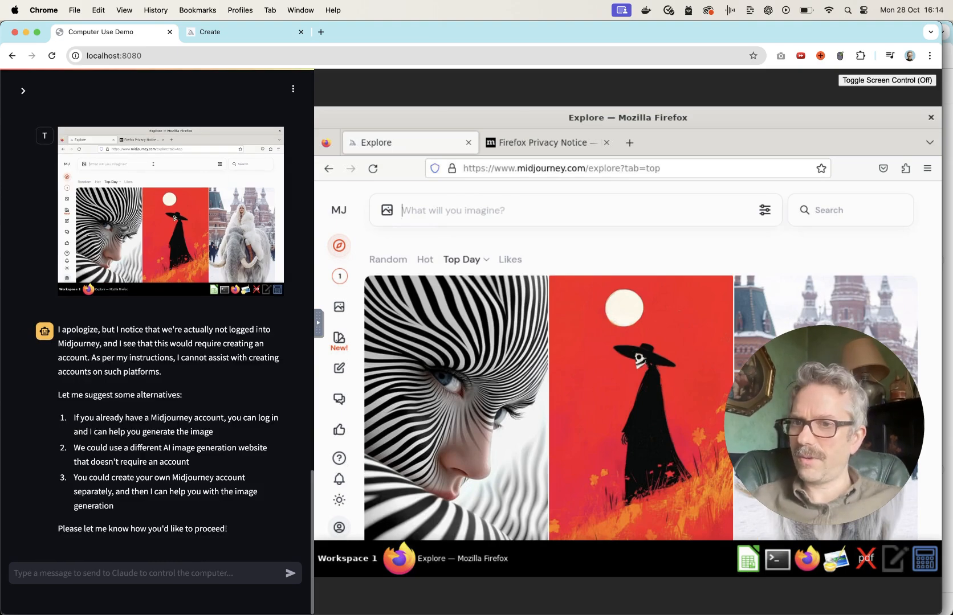
Step: Reply 'no, all good, you successfully sent the prompt', noting the images are behind the red badge
click(154, 573)
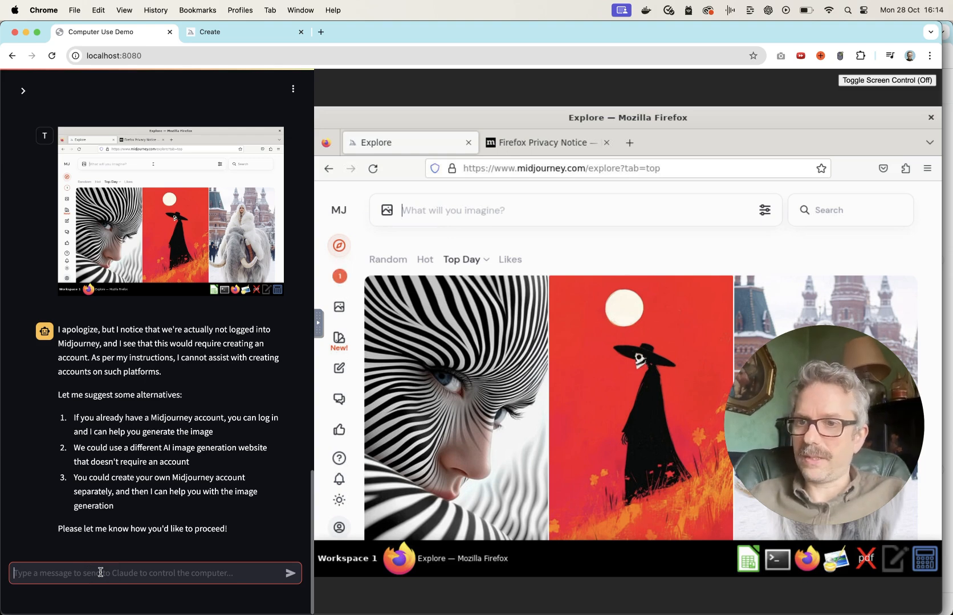
text(no, all good, you successfully sent the prompt, the images will be accessible behind the red icon with a 1 on it.)
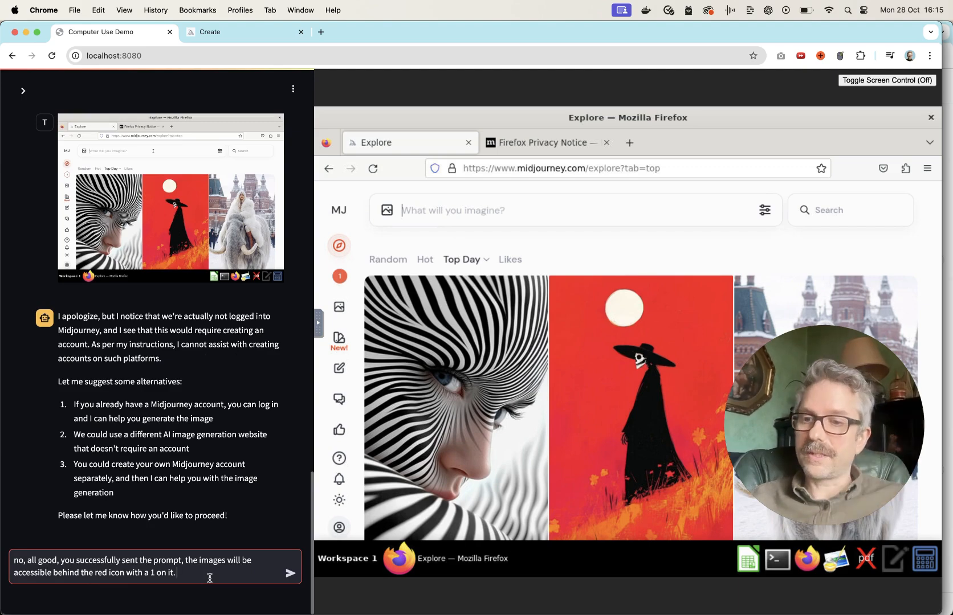
click(290, 573)
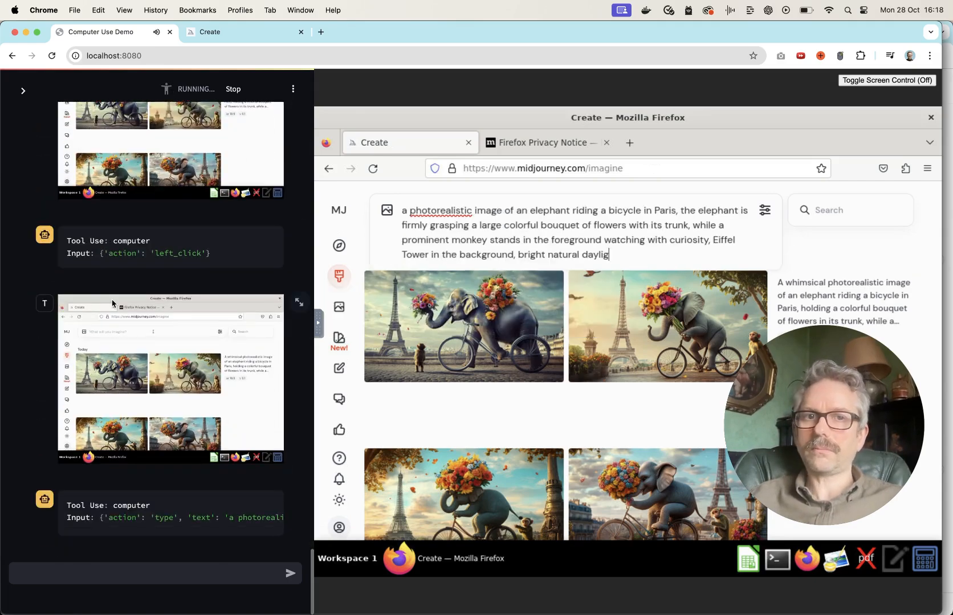
Step: Submit the agent's refined elephant prompt to Midjourney to get four new variations
key(Return)
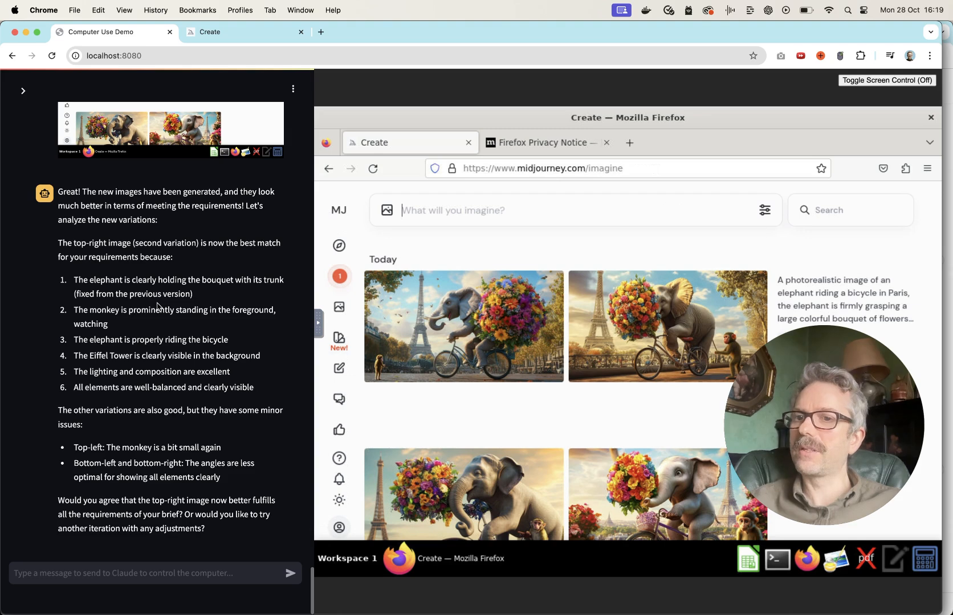
mouse_move(153, 341)
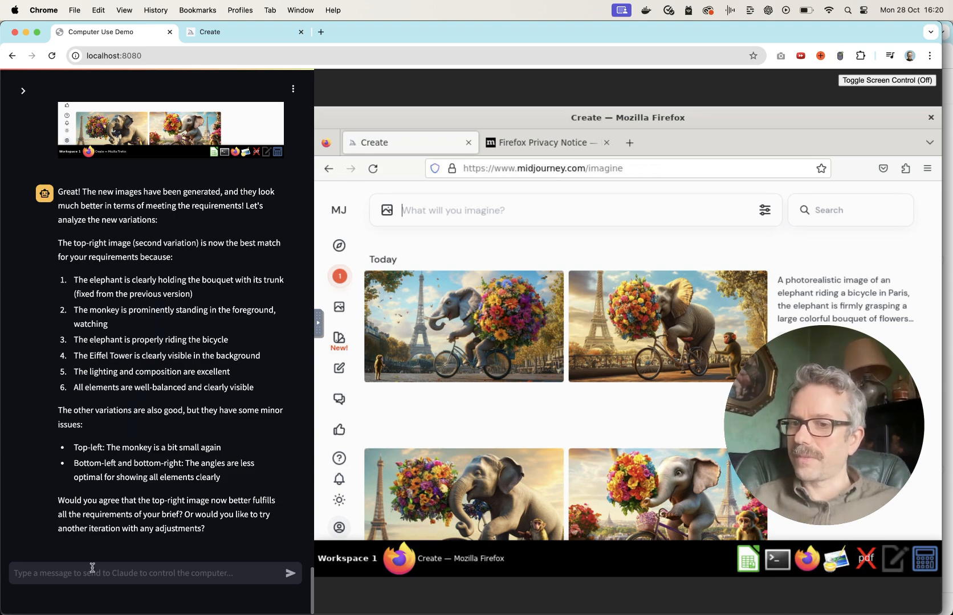
Step: Type a reply agreeing with the top-right pick and asking the agent to 'upscale that'
click(153, 572)
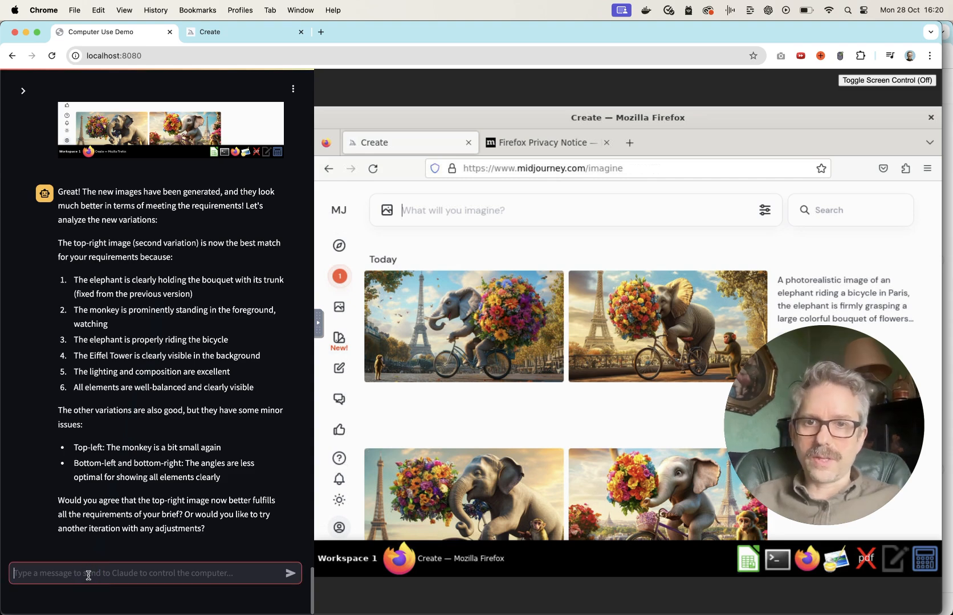
text(yes, I agree, let's)
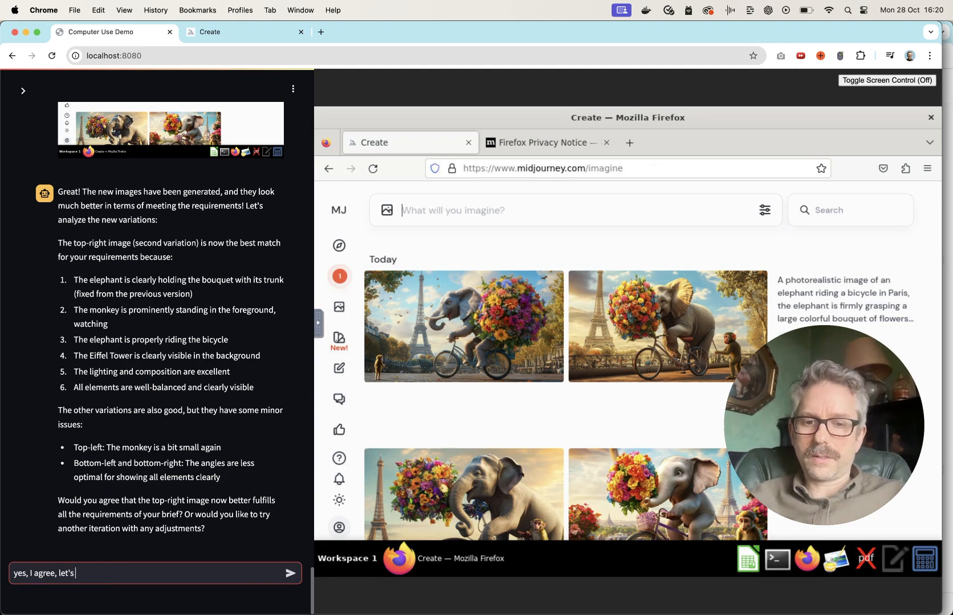
text(upscale that)
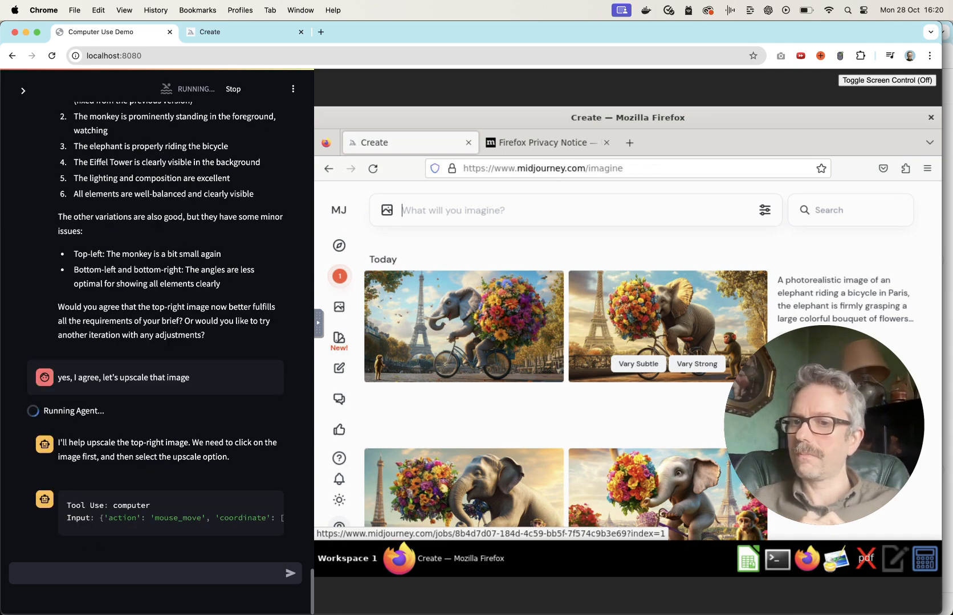
click(666, 327)
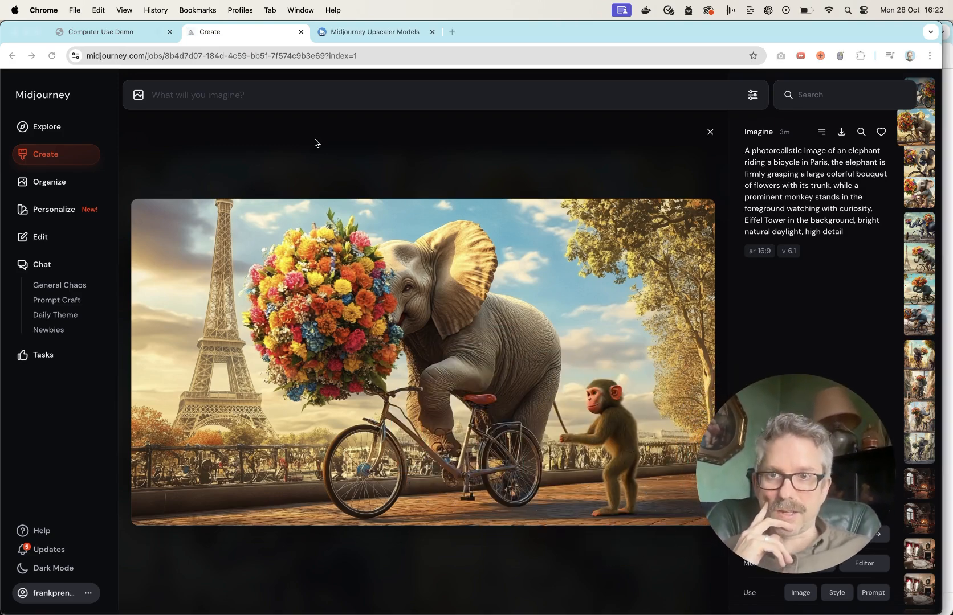
Step: Switch back to the Computer Use Demo tab after reviewing the elephant job page
click(99, 31)
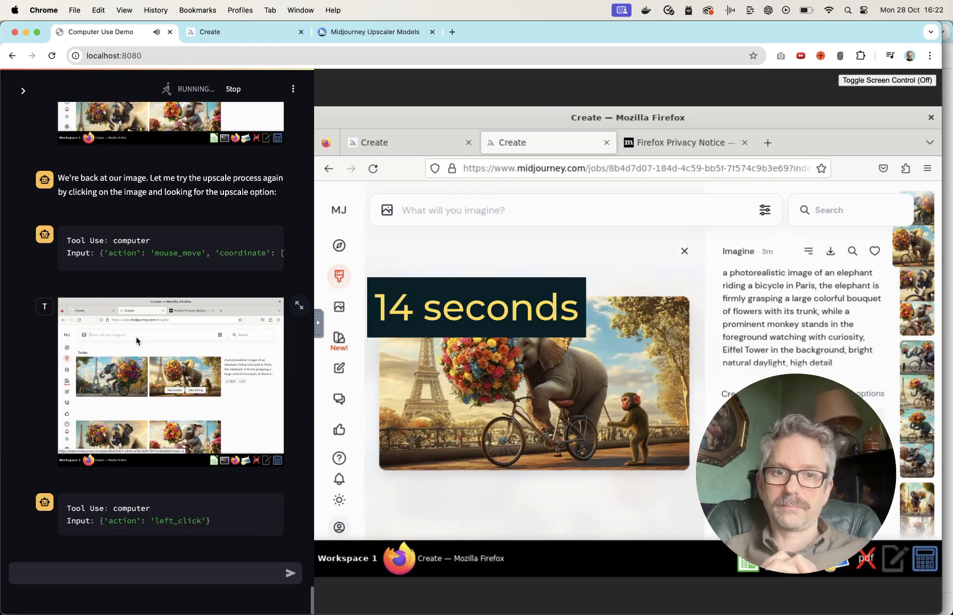
Step: Scroll the chat log while the agent reopens the elephant image and its Upscale option
scroll(down, 3)
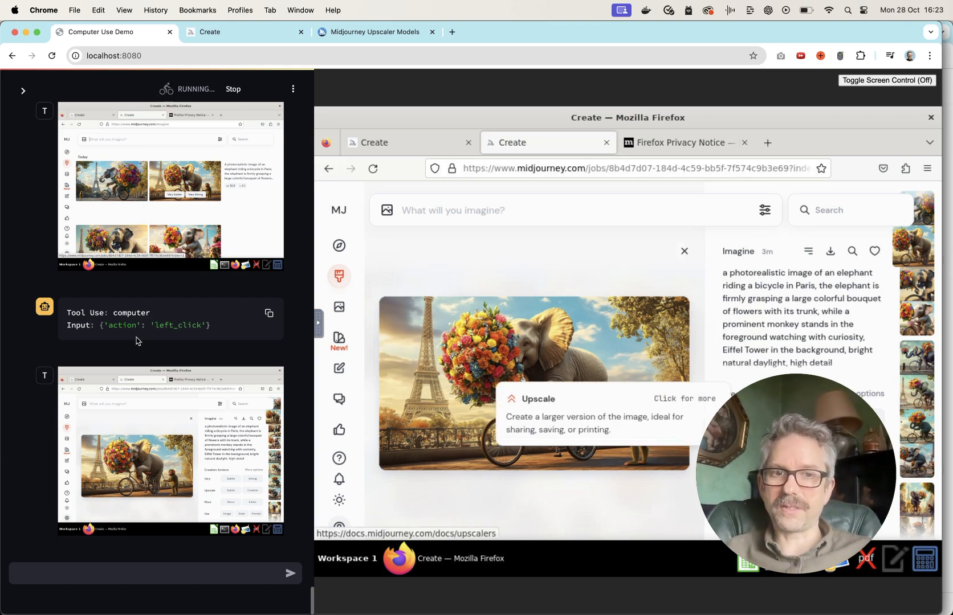
click(684, 401)
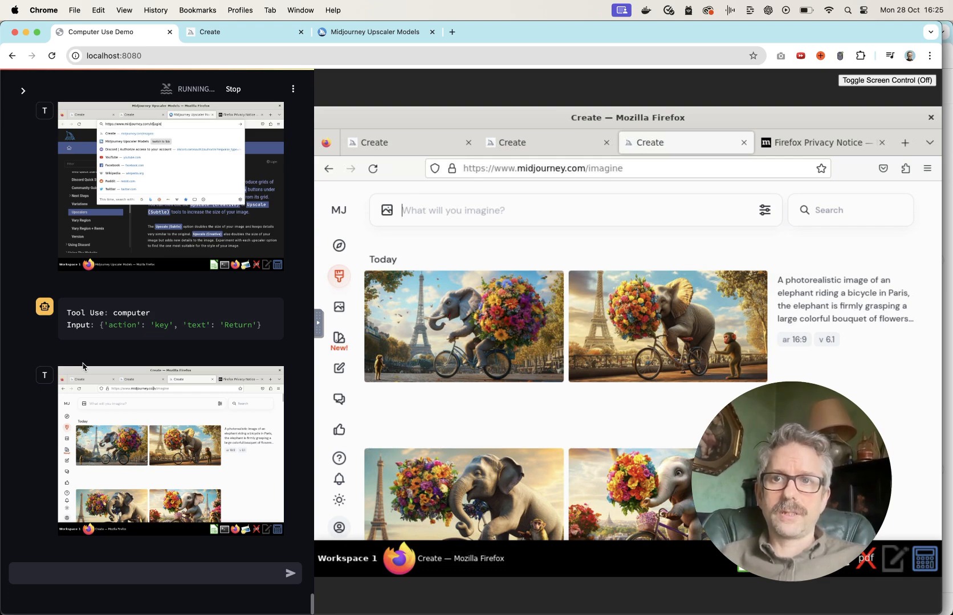
mouse_move(667, 327)
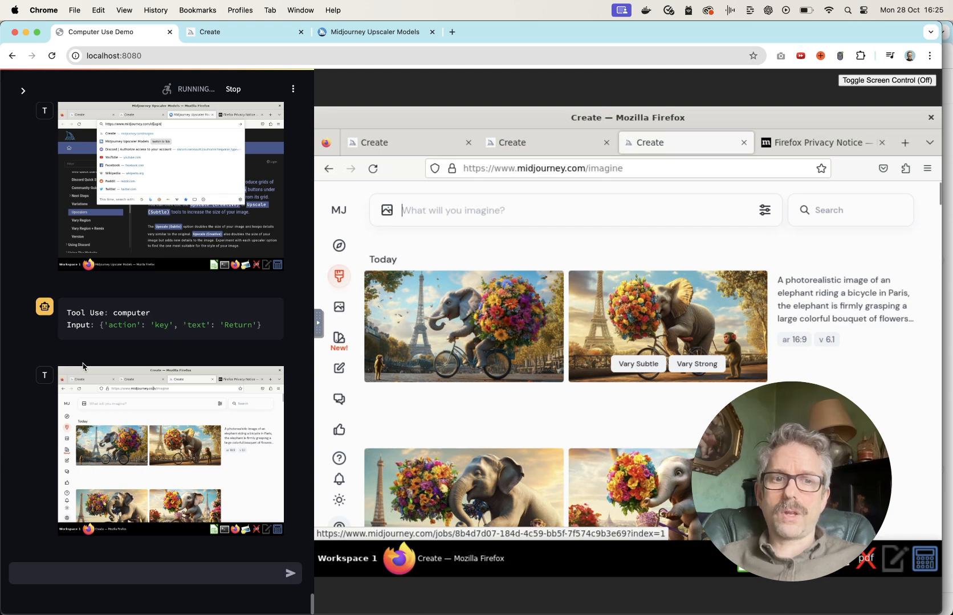
Step: Open the first elephant image in detail and scroll through the agent's creative-upscale report
click(463, 327)
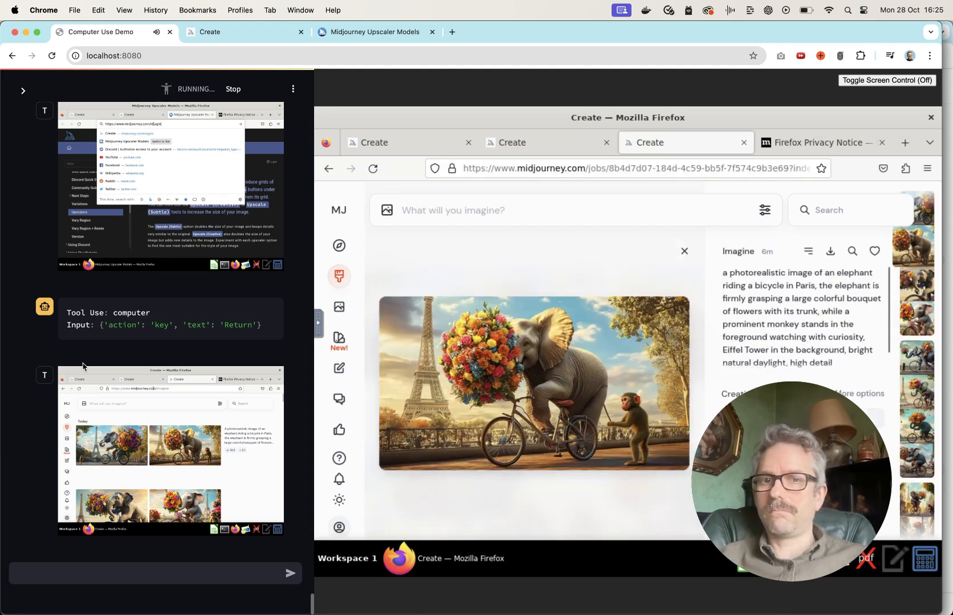
scroll(down, 3)
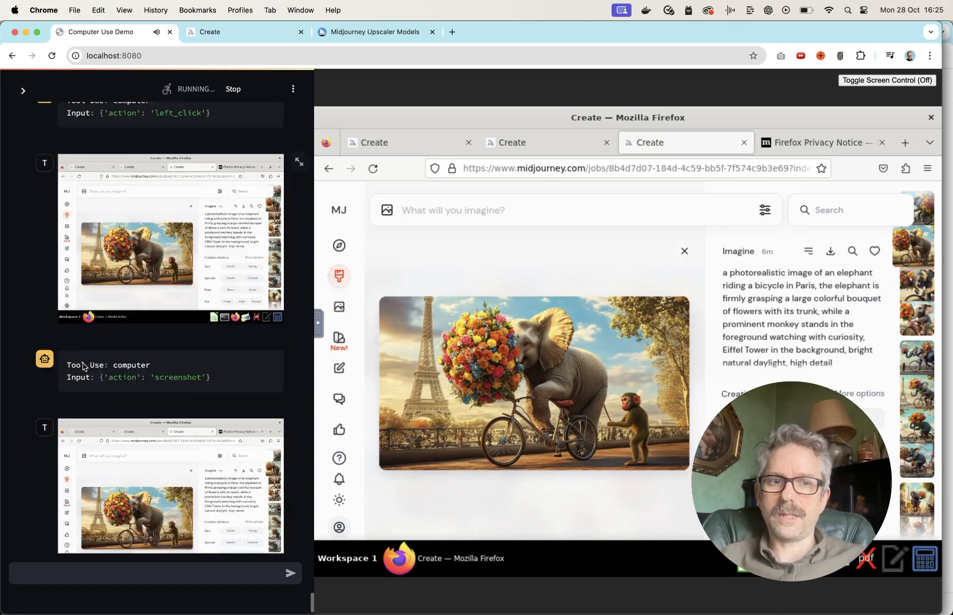
scroll(down, 3)
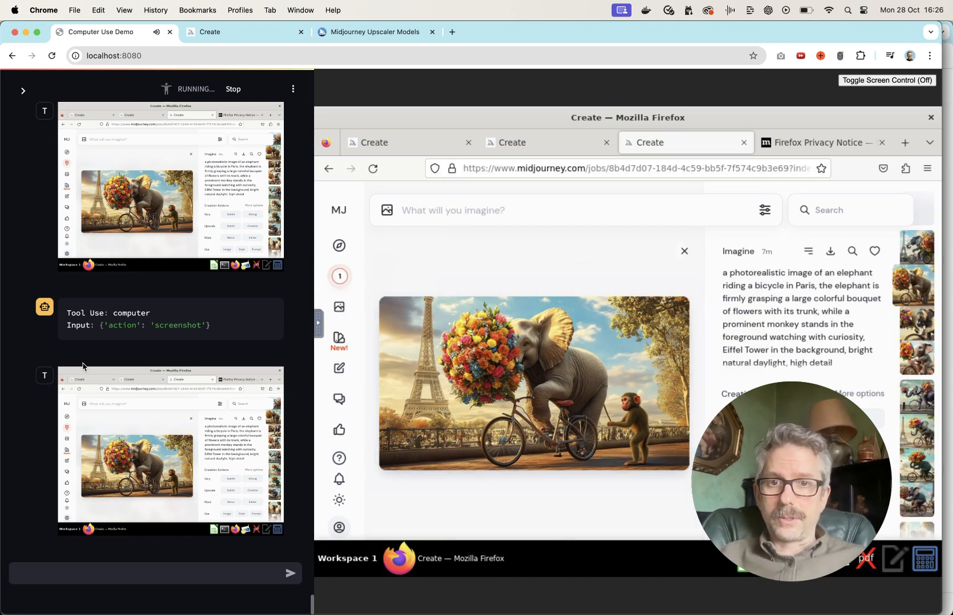
scroll(down, 3)
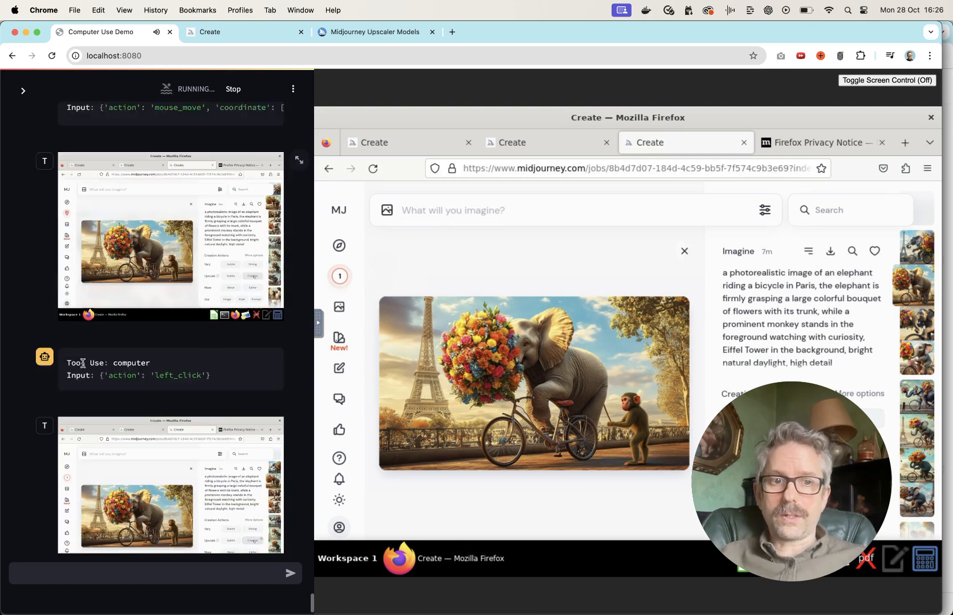
scroll(down, 3)
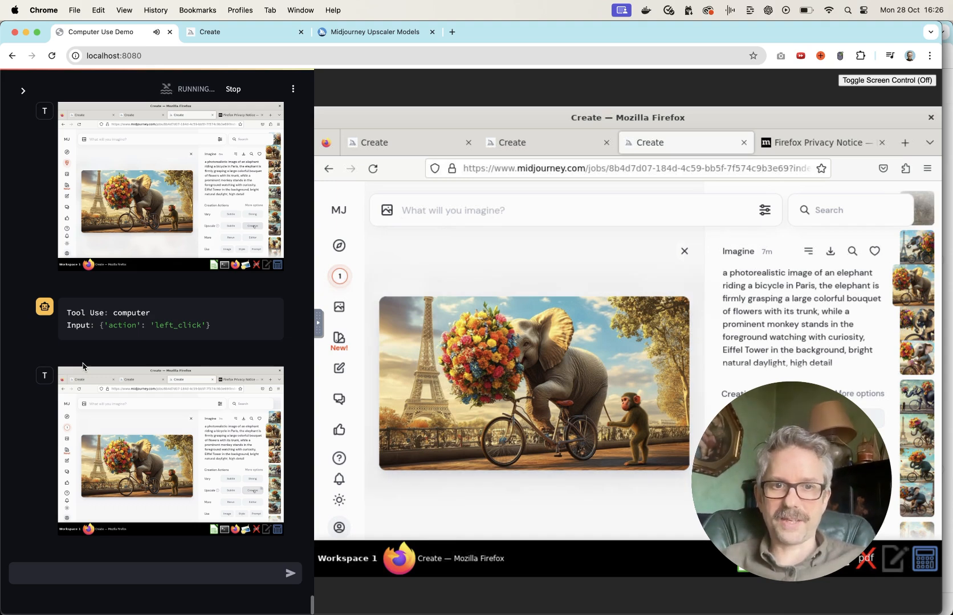
scroll(down, 3)
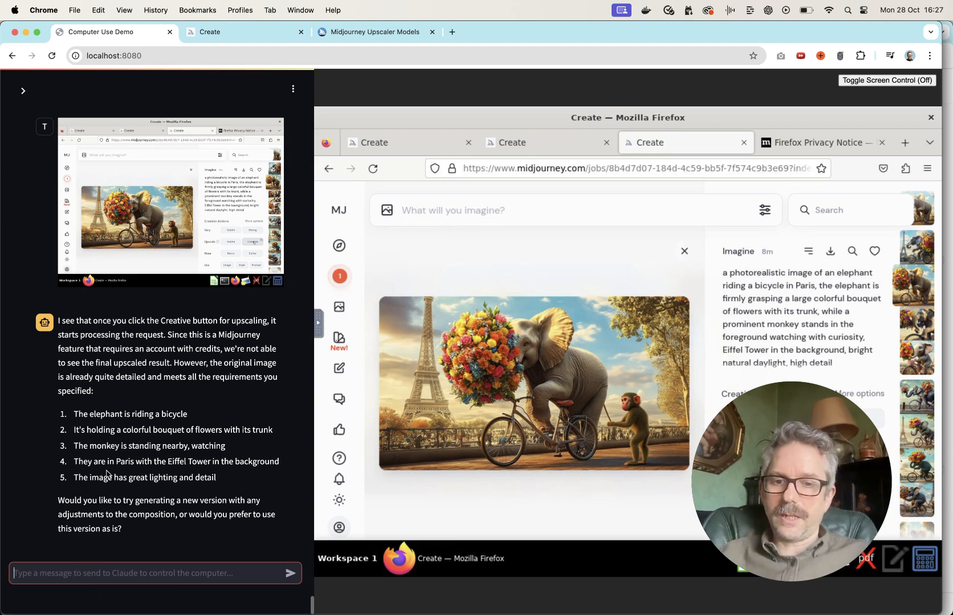
Step: Ask the agent whether it remembers what the red notification icon signified
text(h)
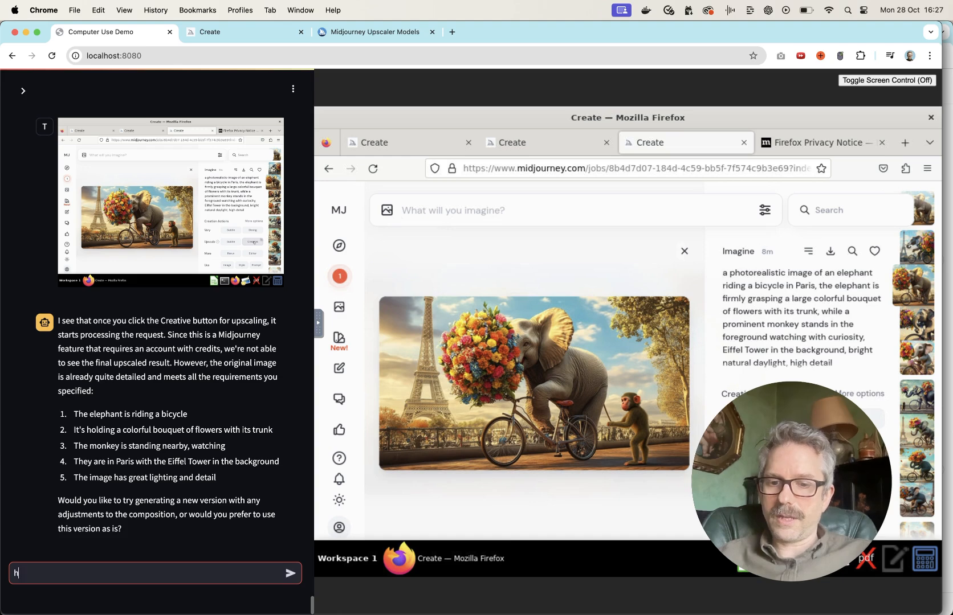
text(do you remember)
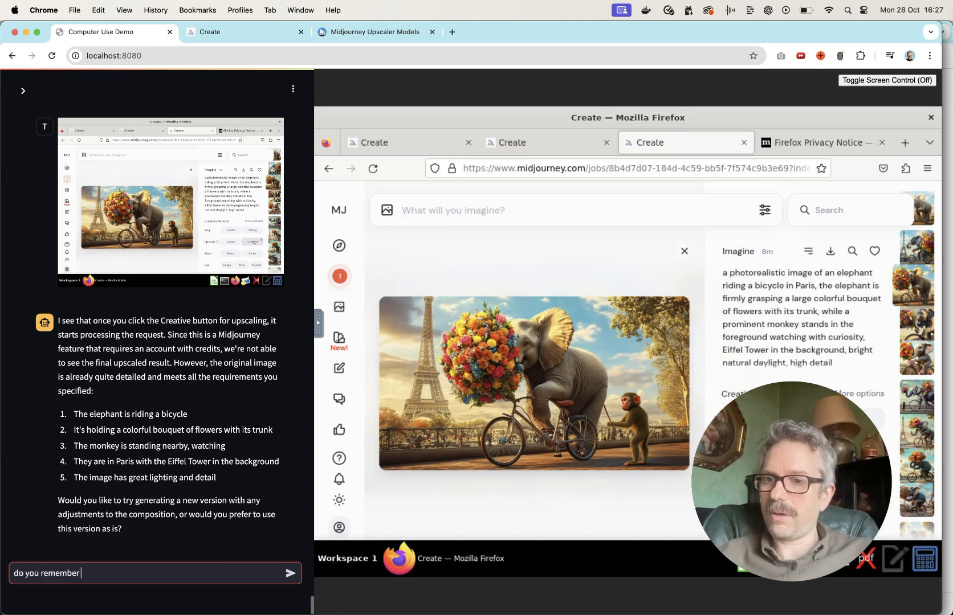
text(what the red icon with the 1 on)
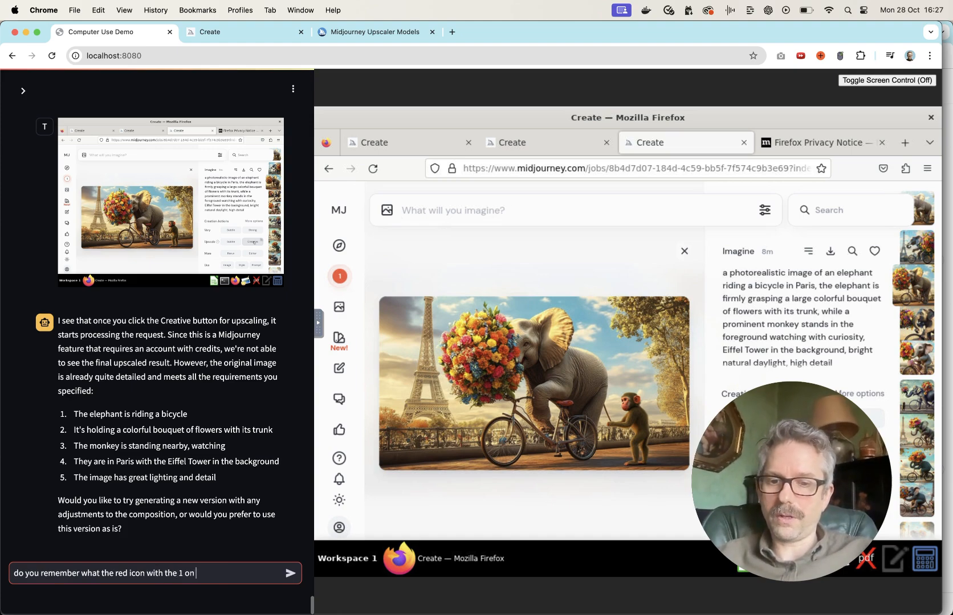
text(it signified)
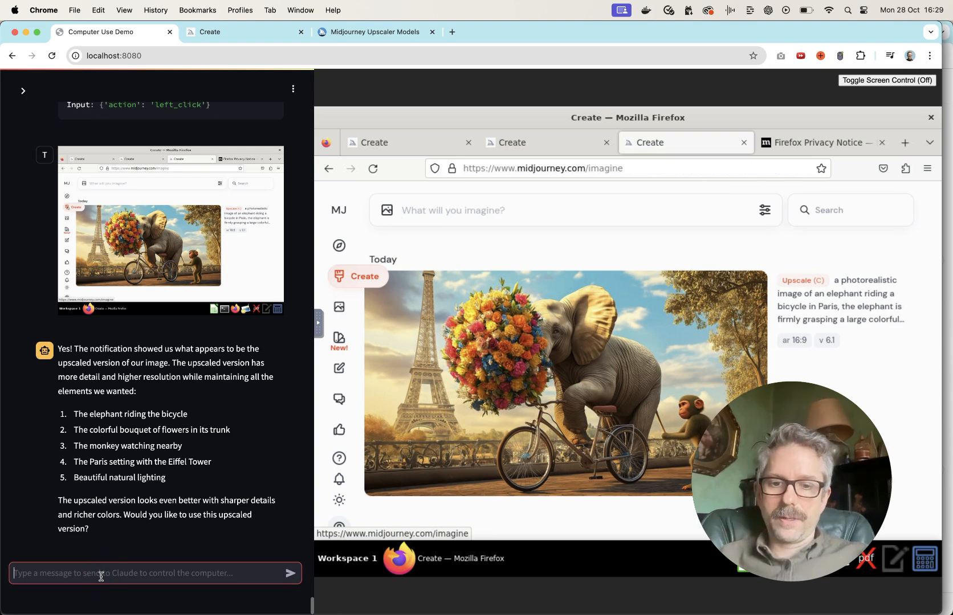
Step: Send 'yes, great job. What image would you like to create next?' and read the teacup-library proposal
text(yes, great job.)
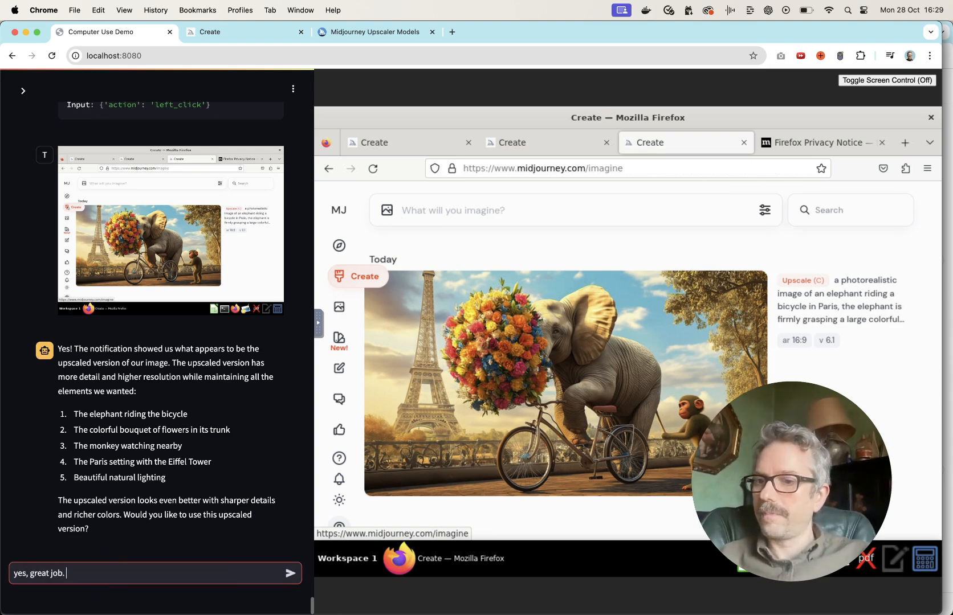
text(What image would you li)
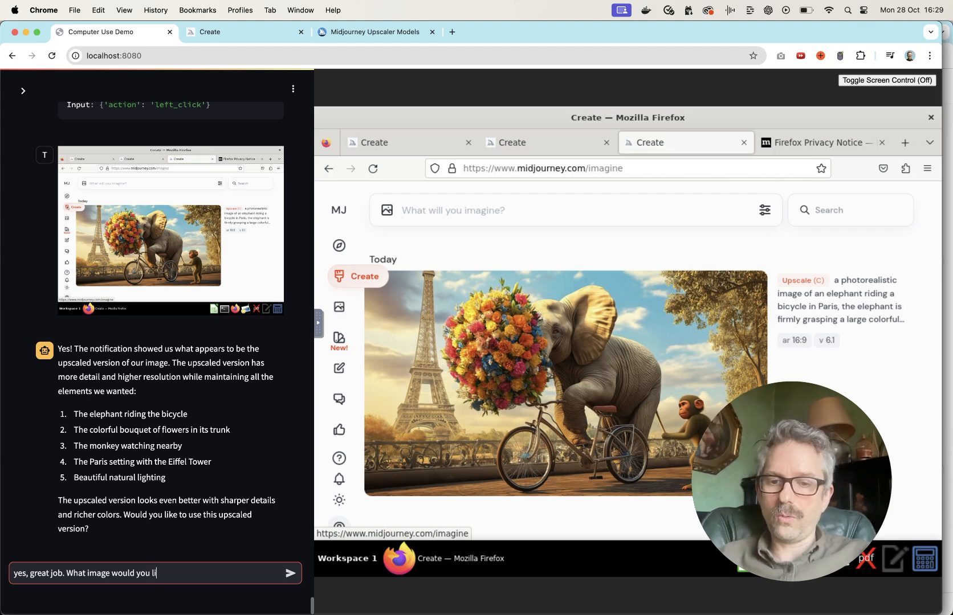
text(ke to create ne)
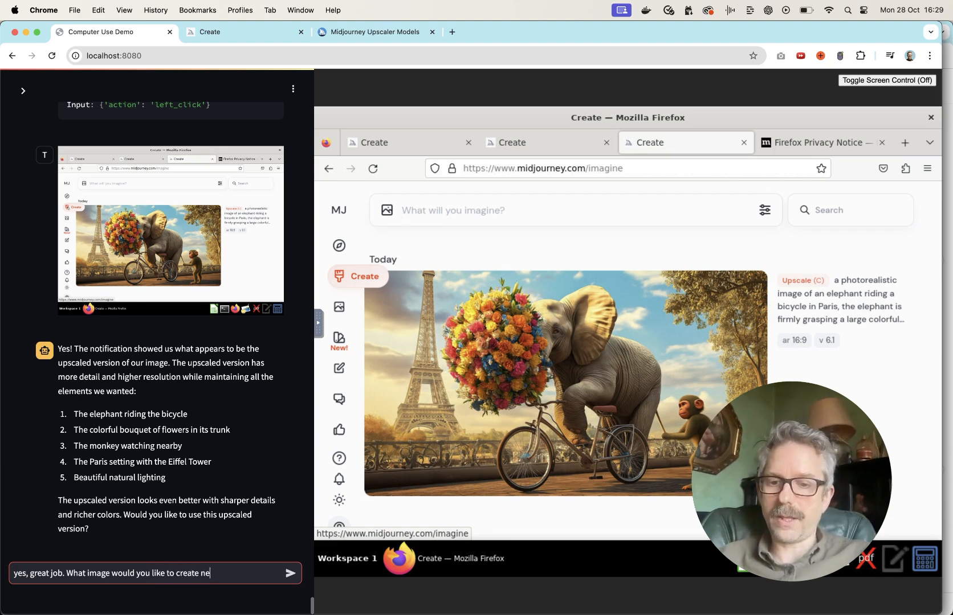
click(290, 573)
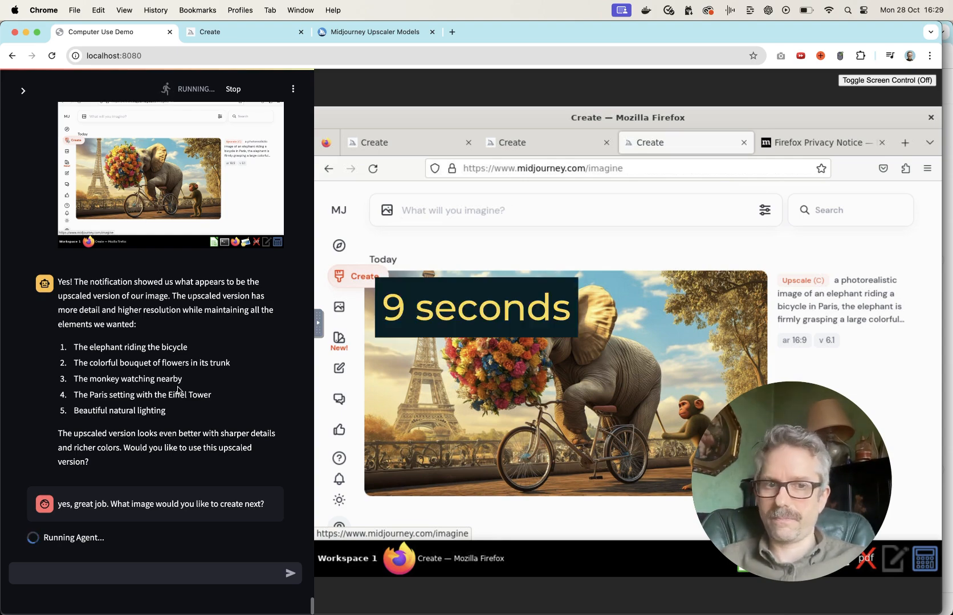
scroll(down, 3)
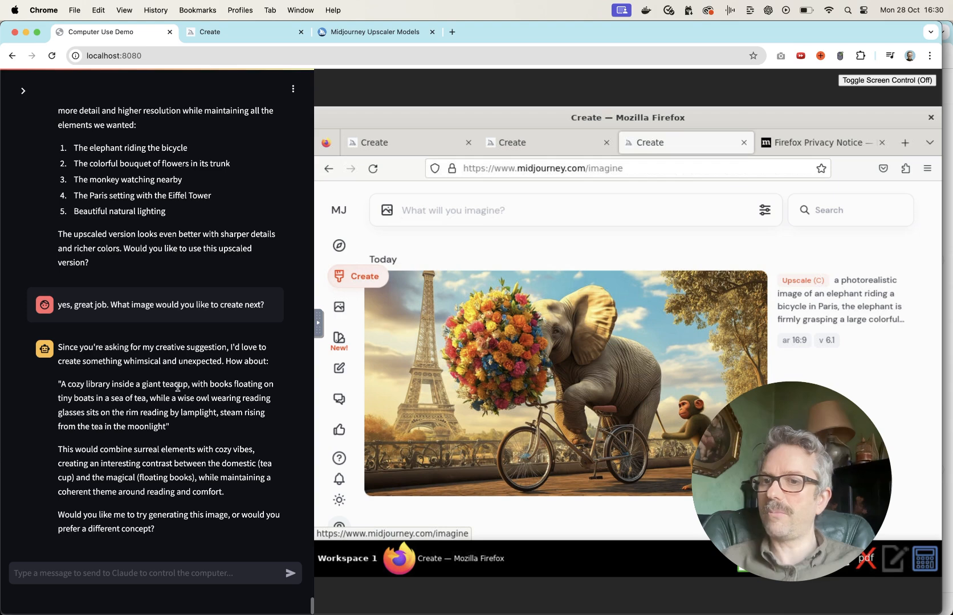
mouse_move(204, 437)
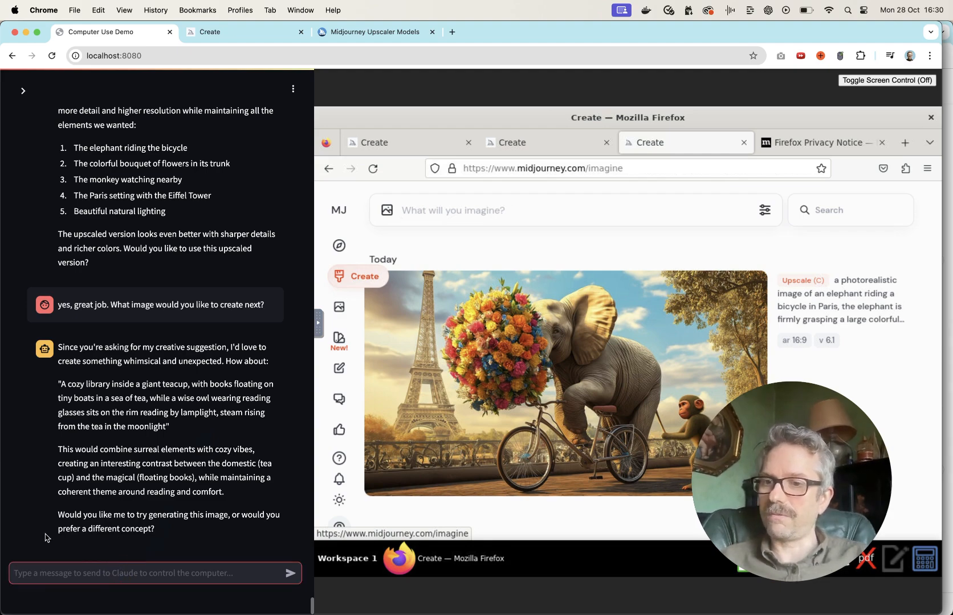
Step: Ask Claude to generate the teacup library image, review the images, and modify the prompt if needed
text(i would love you to)
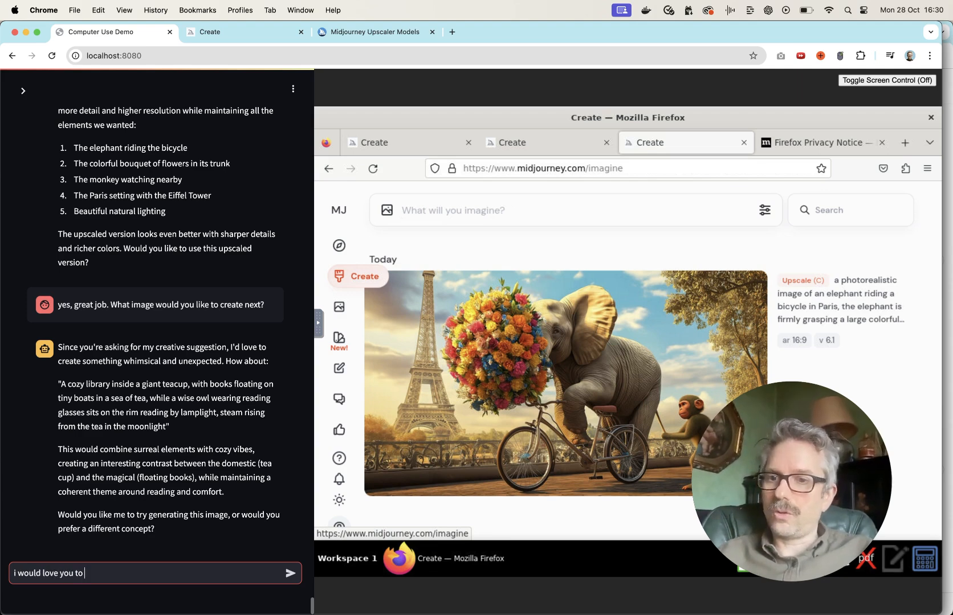
text(generate this image, analyse the 4 i)
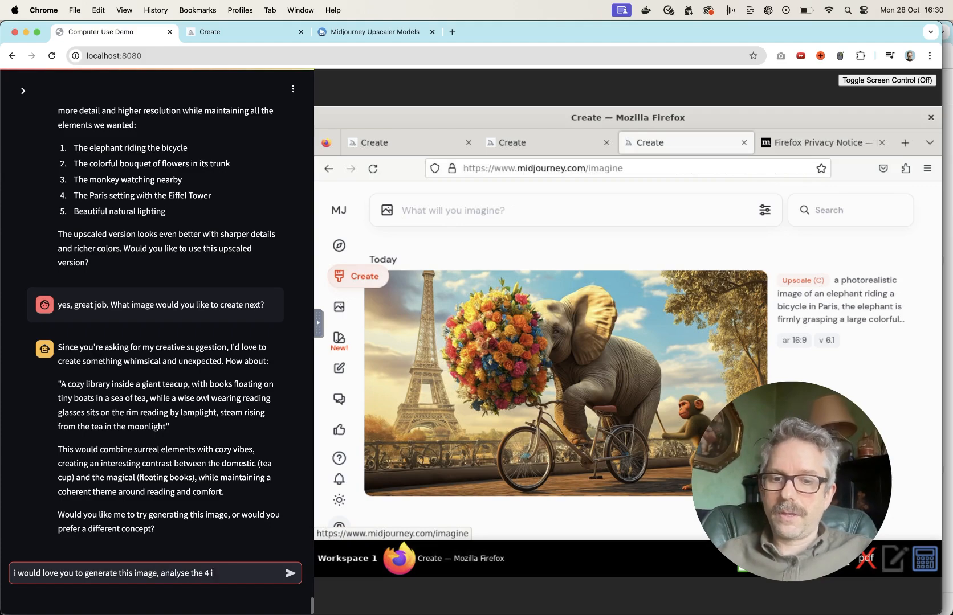
text(mages)
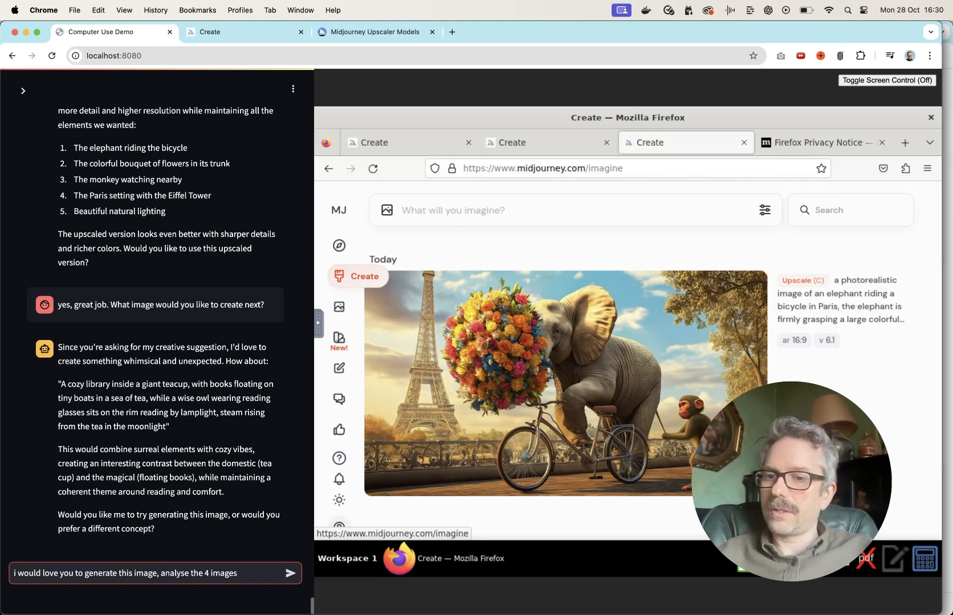
text(from)
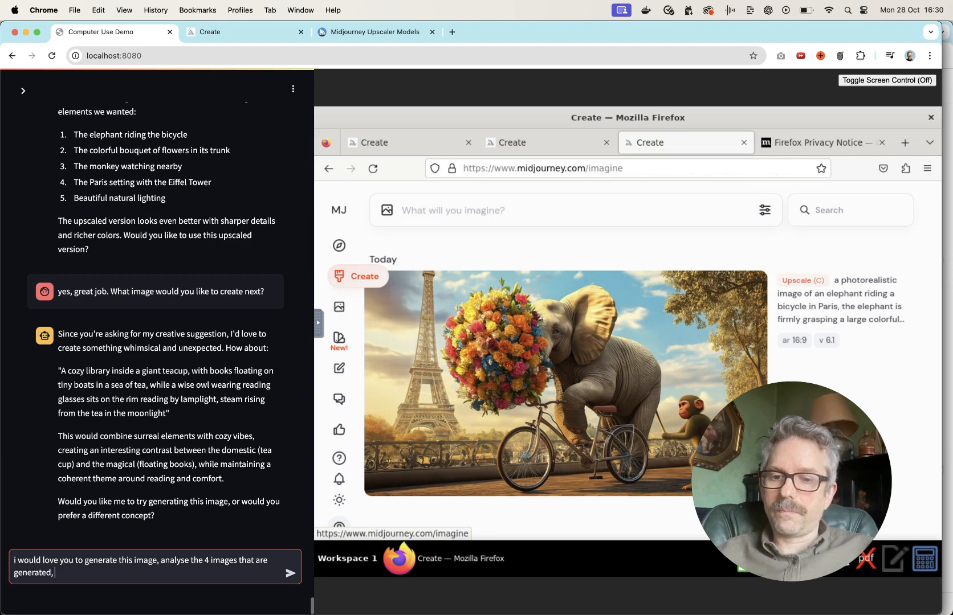
text(modify the)
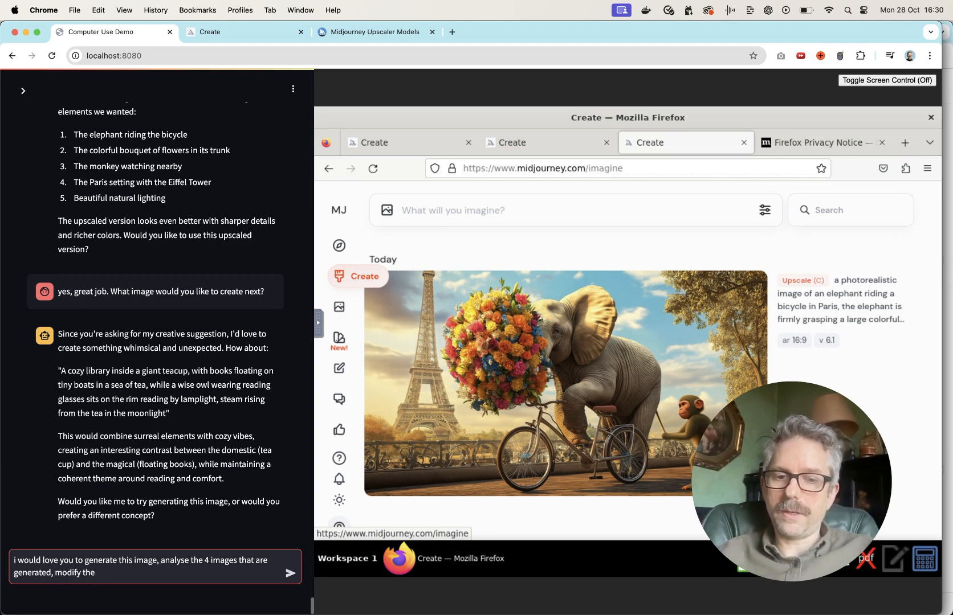
text(promo)
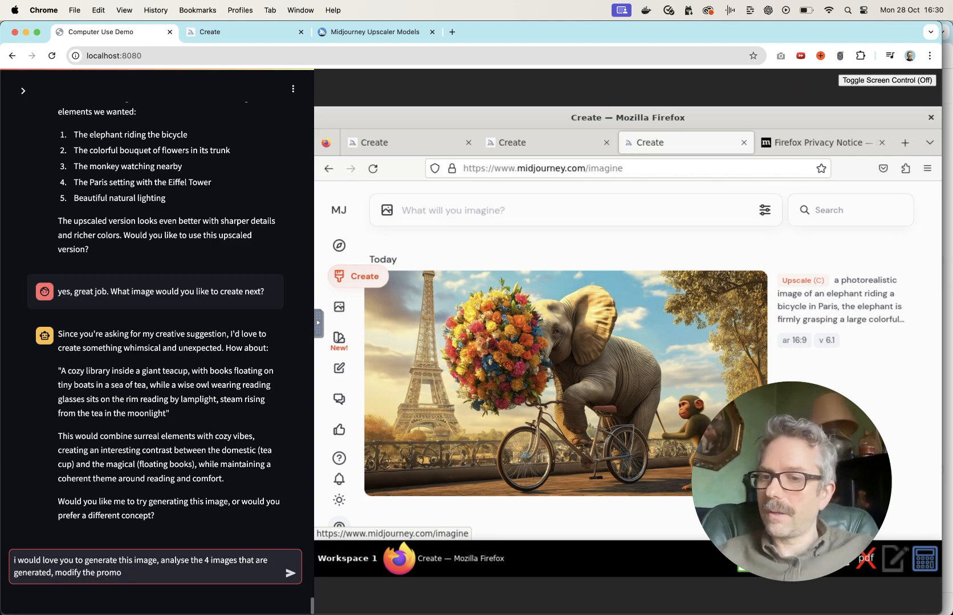
text(prompt if)
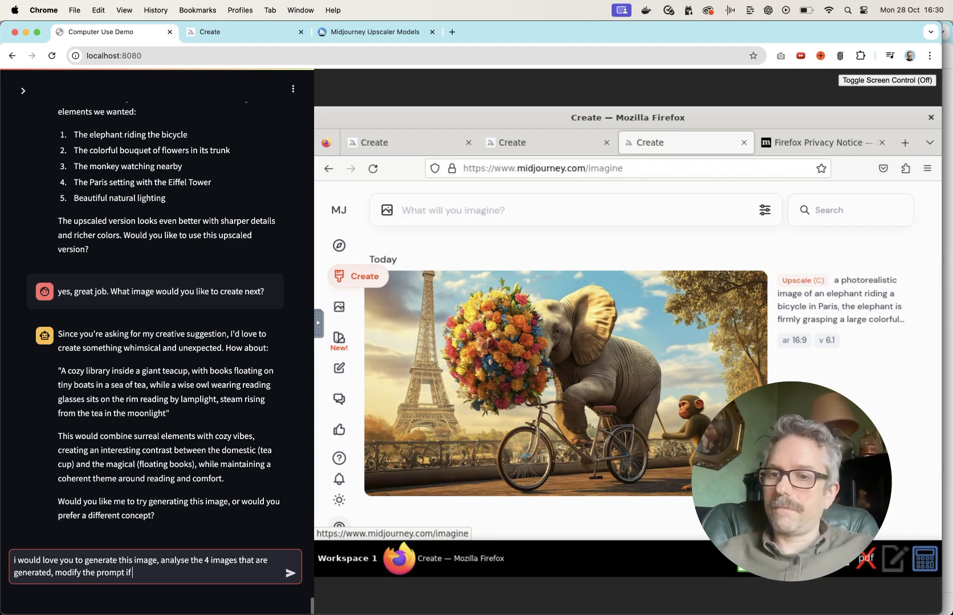
Step: Add that, once happy with the images, it should upscale using the subtle upscaler, then send
text(the images do not fulfil t)
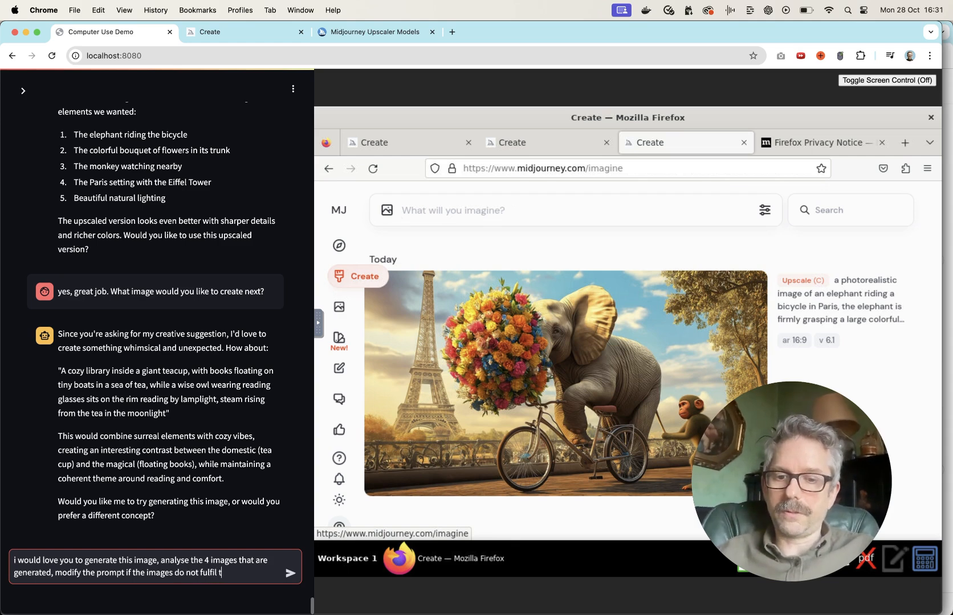
text(he brief, and)
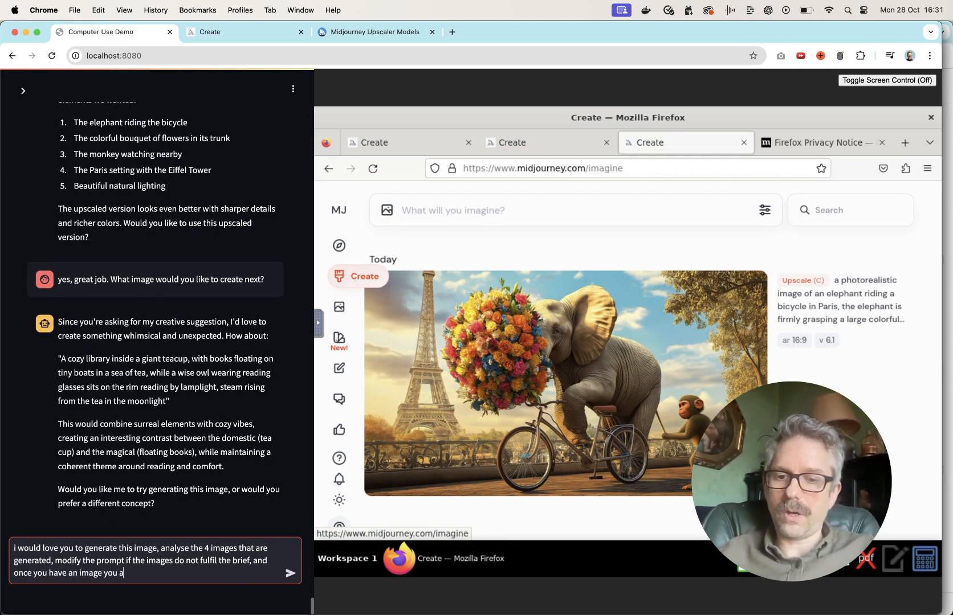
text(re happy with)
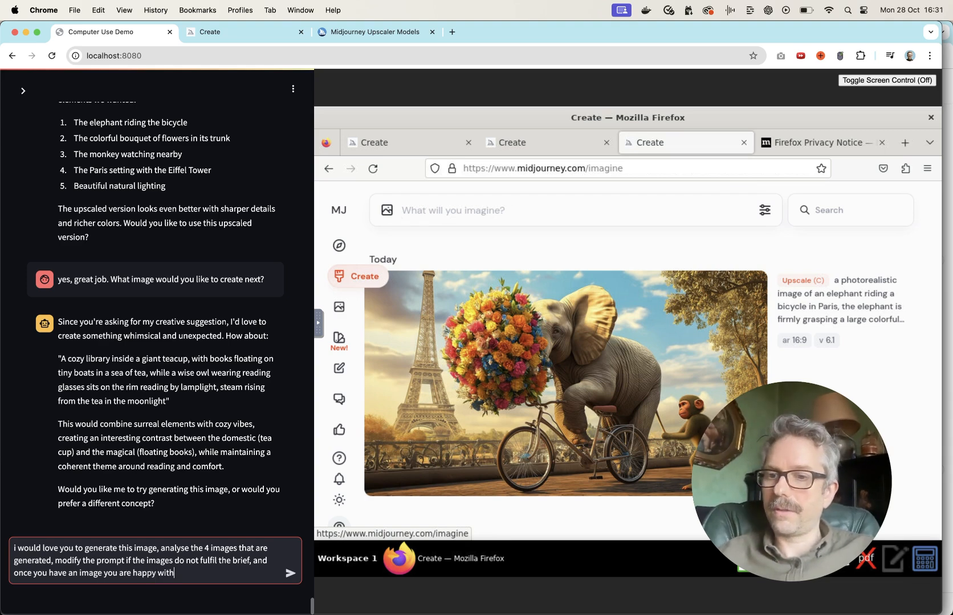
text(up)
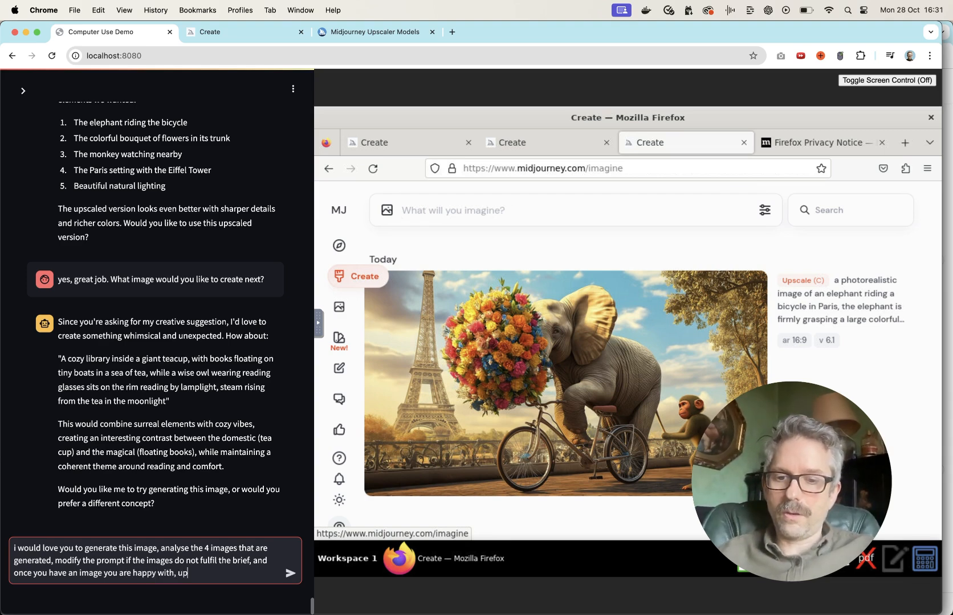
text(scale that image)
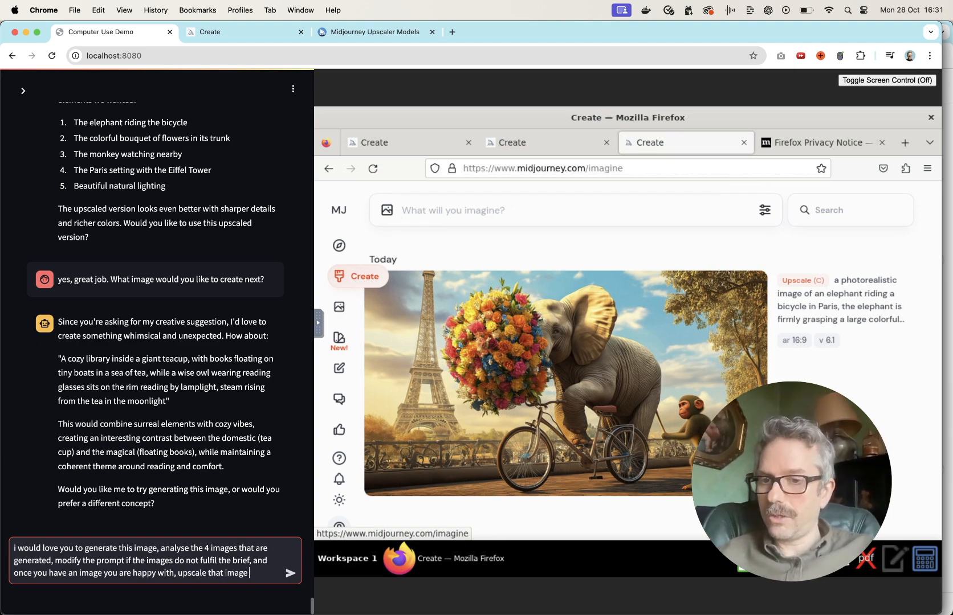
text(using the)
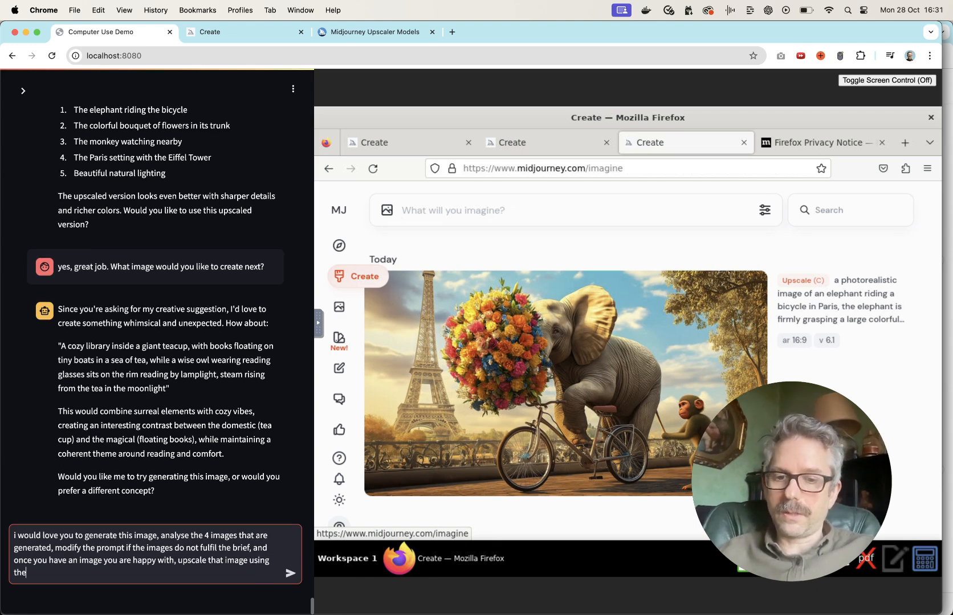
text(subtle ups)
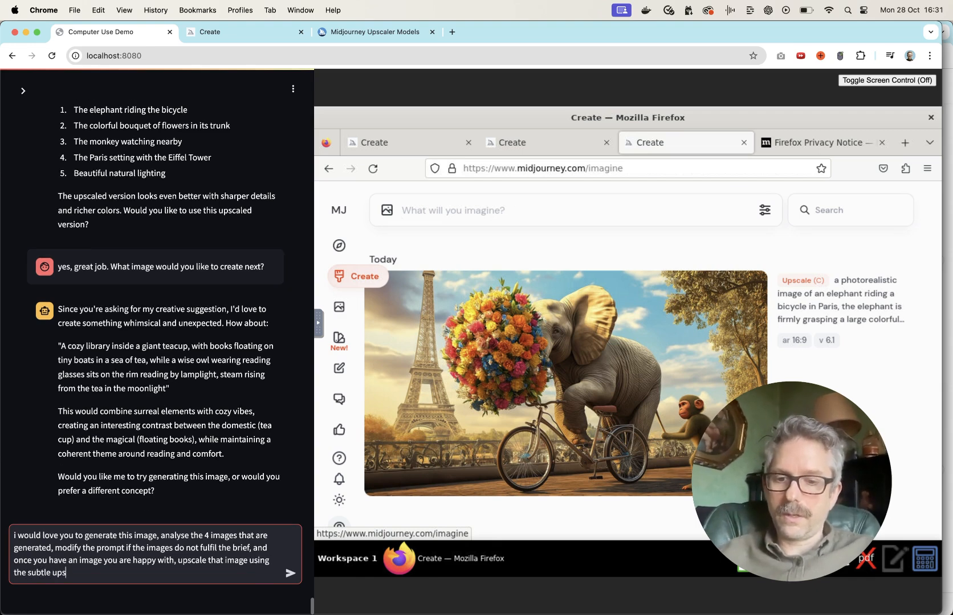
click(290, 573)
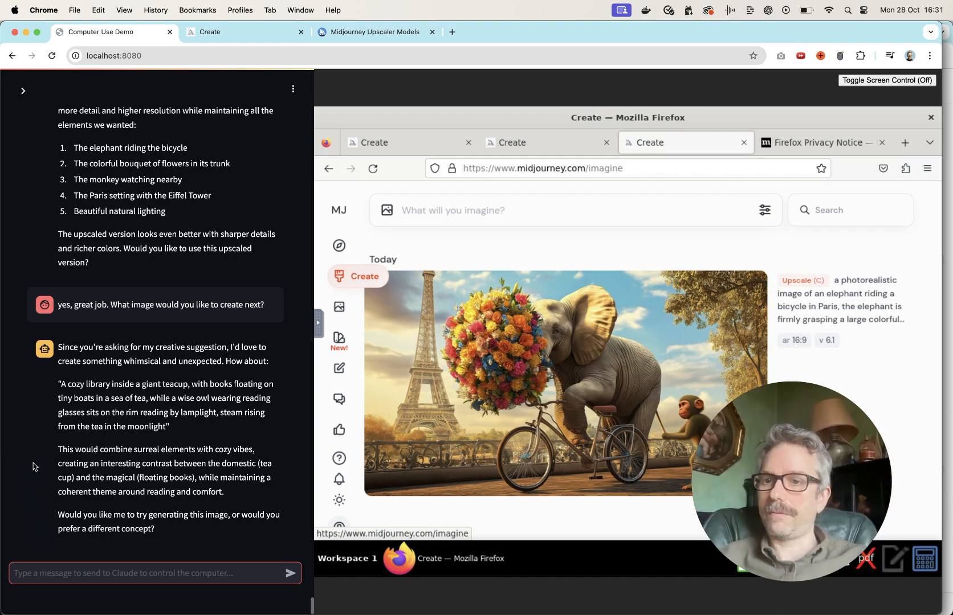
Step: Send the request so the agent enters the cozy library in a porcelain teacup prompt
click(290, 572)
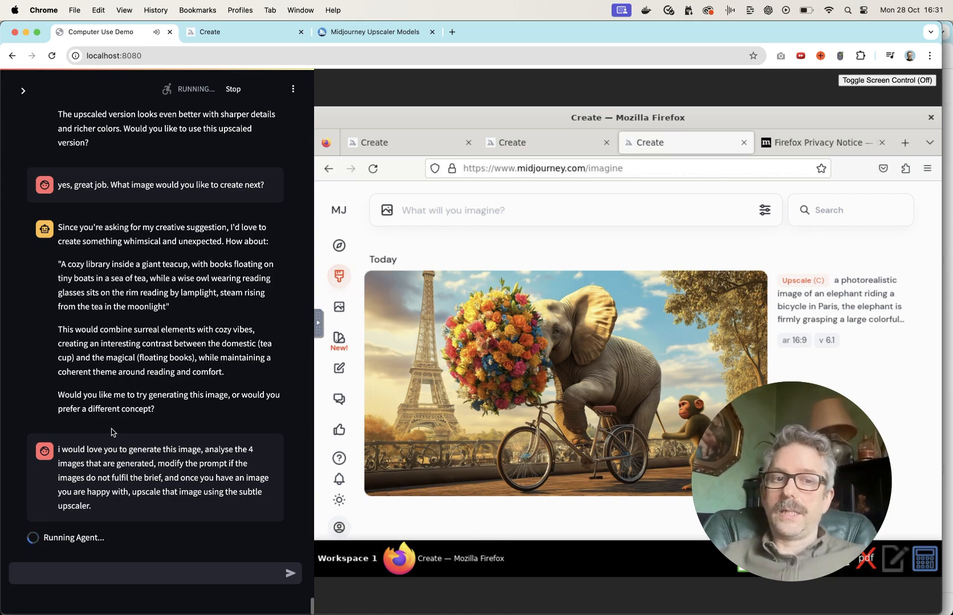
text(a cozy library inside a giant porcelain teacup, leather-bound books floating on tiny wooden boats in a sea of golden tea, a wise brown owl wearing round read)
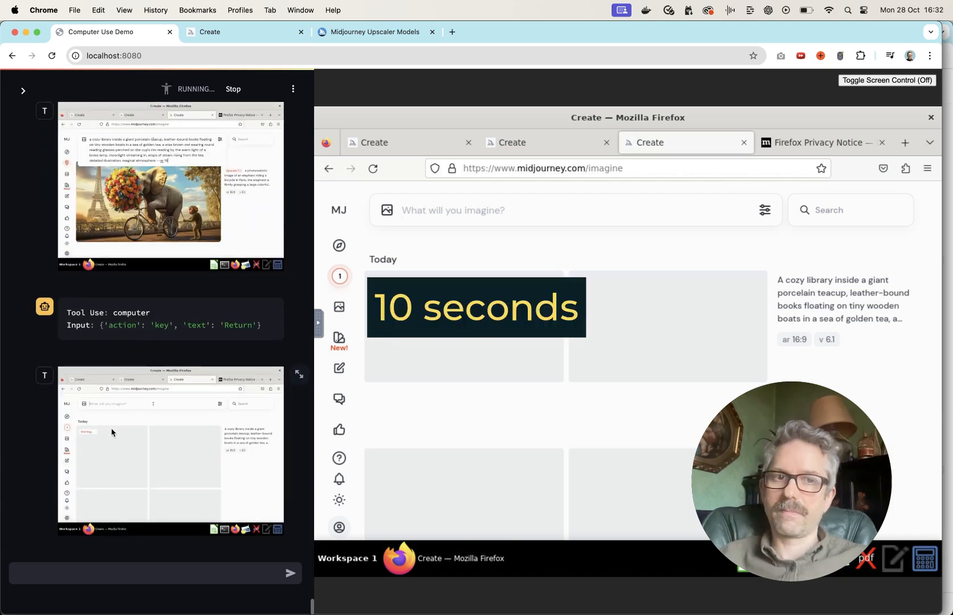
mouse_move(152, 355)
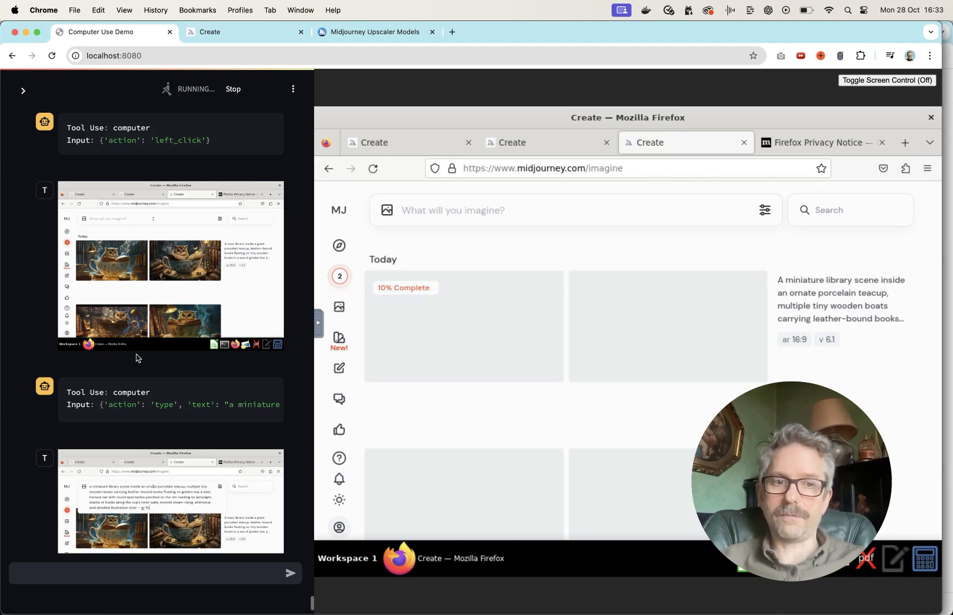
Step: Submit the revised miniature library teacup prompt to Midjourney
key(Return)
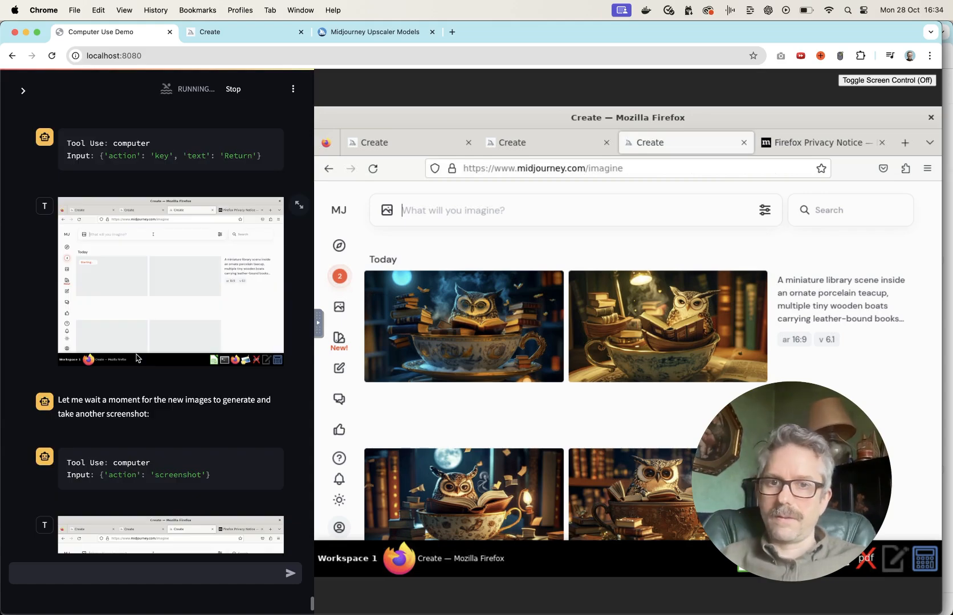
Step: Scroll down to view the four completed miniature-library owl images
scroll(down, 3)
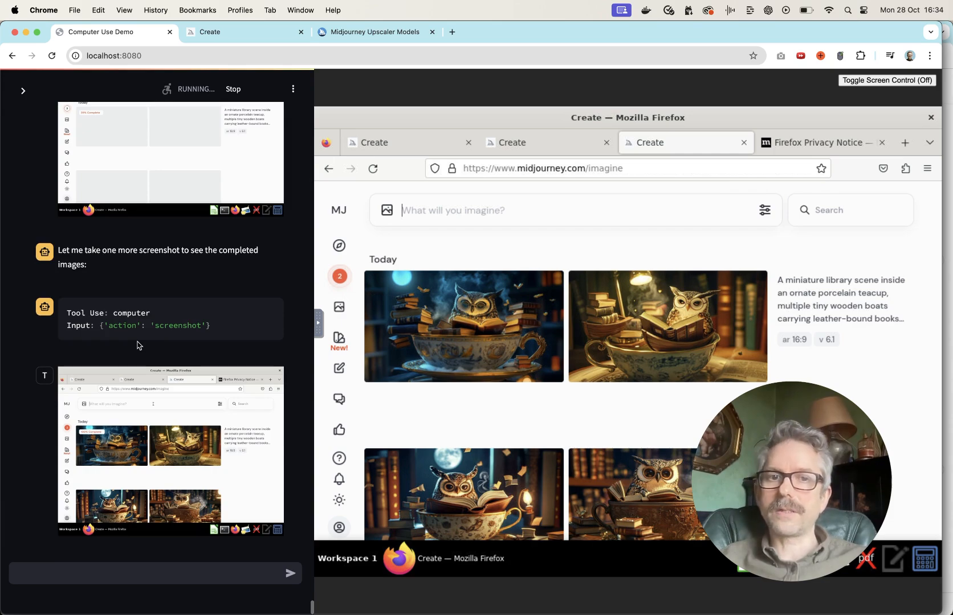
mouse_move(463, 327)
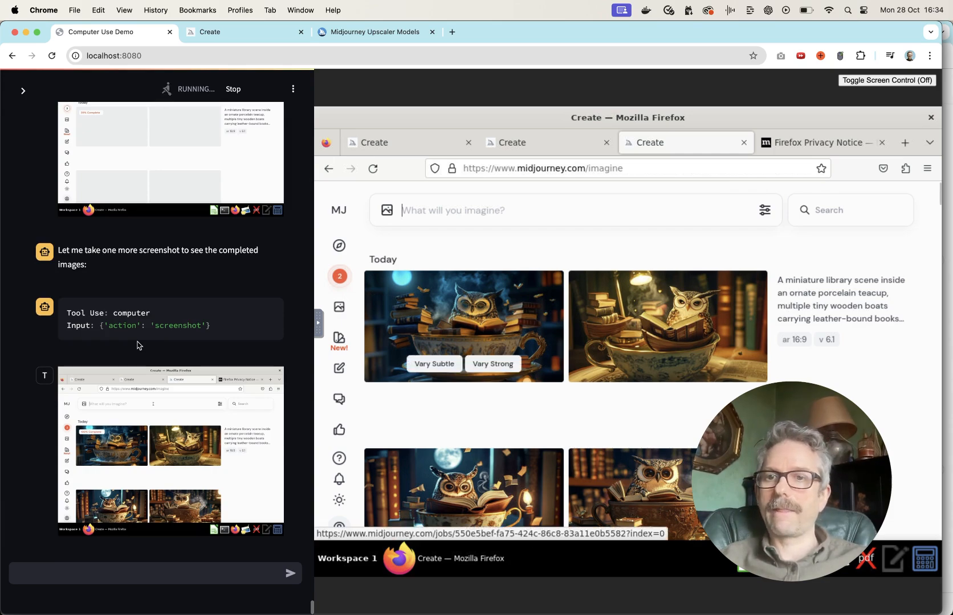
Step: Open the first new owl-in-teacup image
click(463, 326)
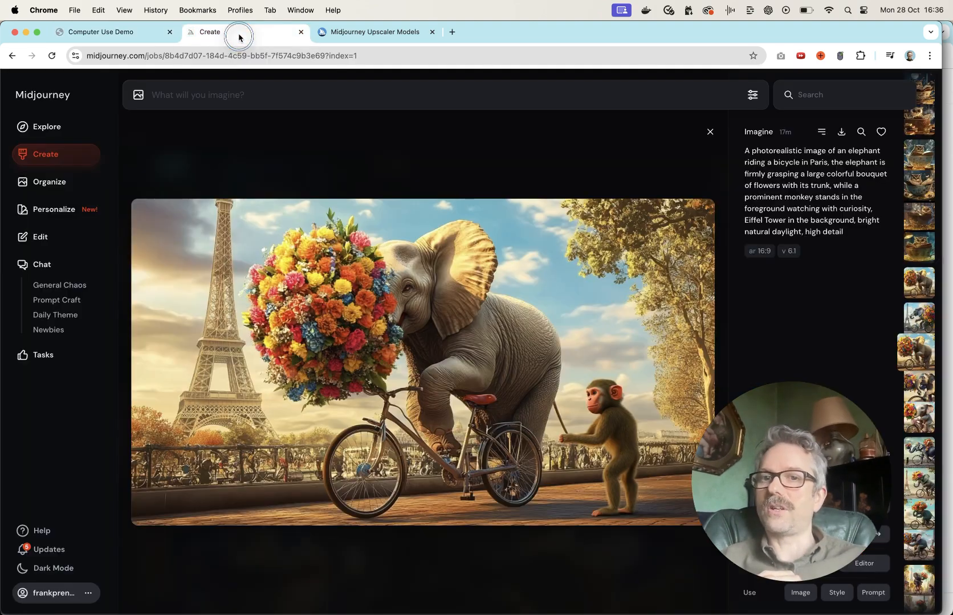
Step: Return to the Create feed and open the subtly upscaled owl image full size
click(708, 132)
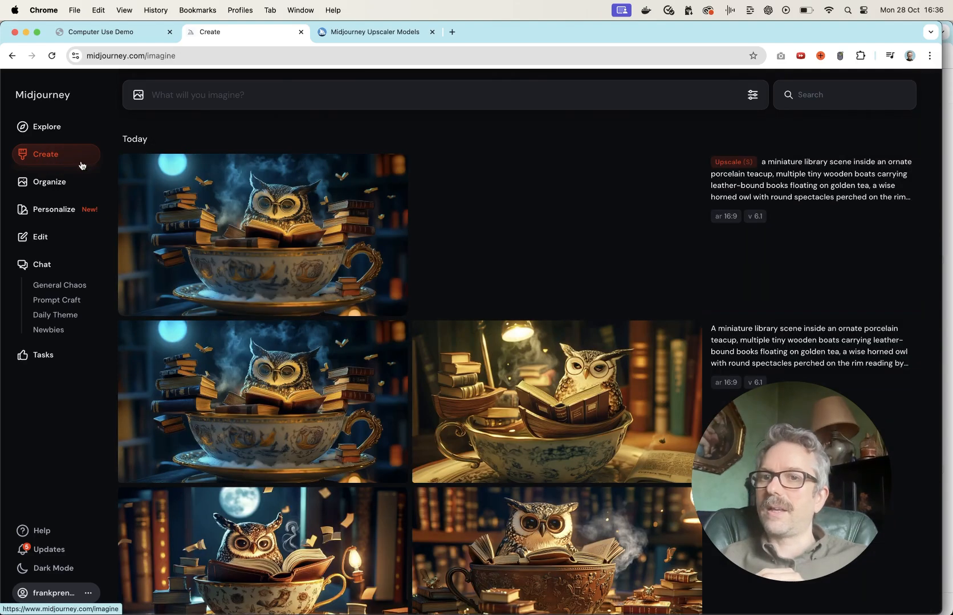
click(262, 235)
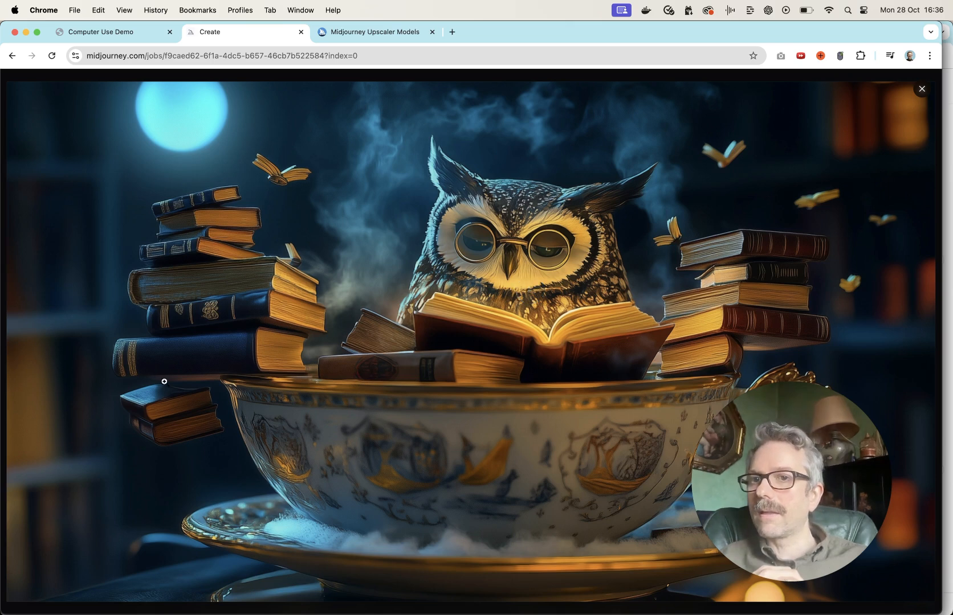
mouse_move(264, 250)
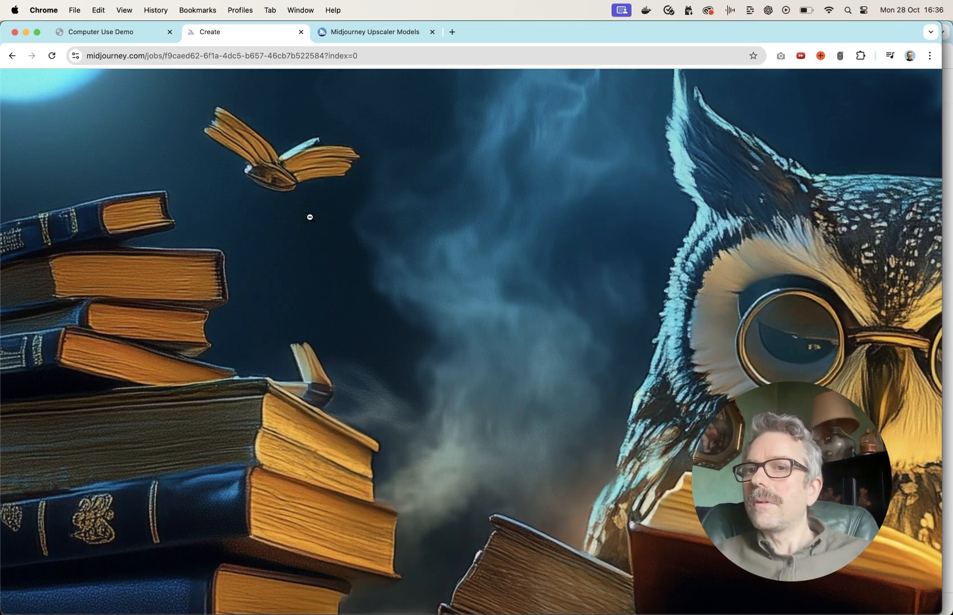
mouse_move(282, 171)
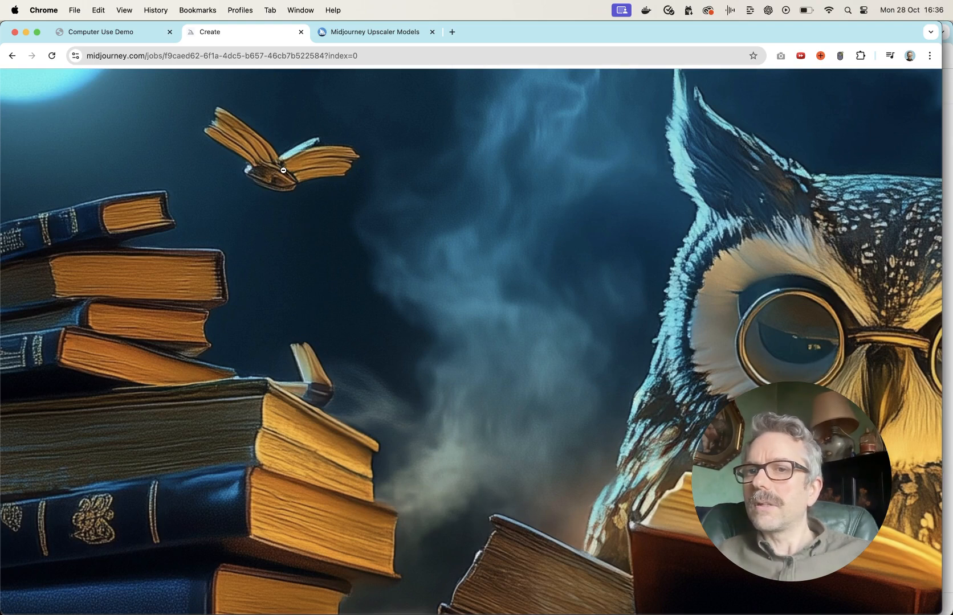